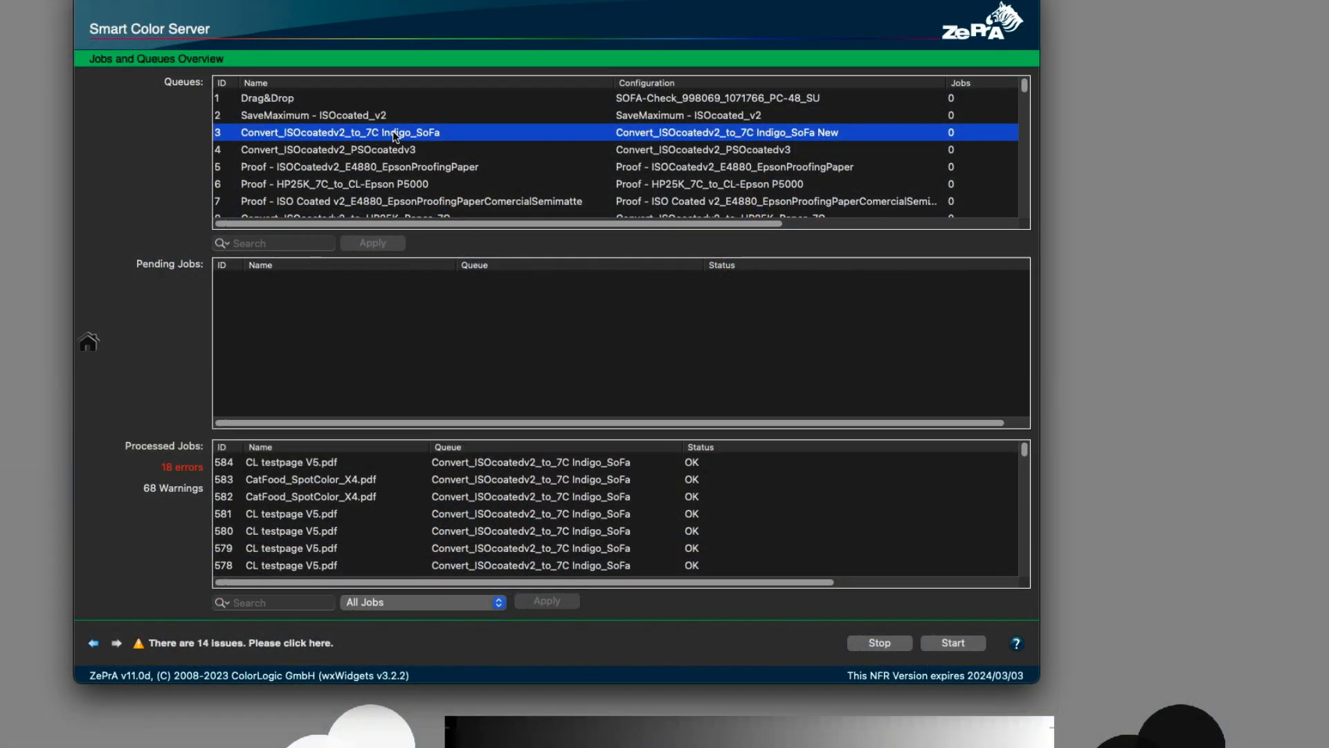
Step: Open queue 3's 7C Indigo configuration, view the seven target-profile channels, and enable Minimize Output Channels
double_click(337, 132)
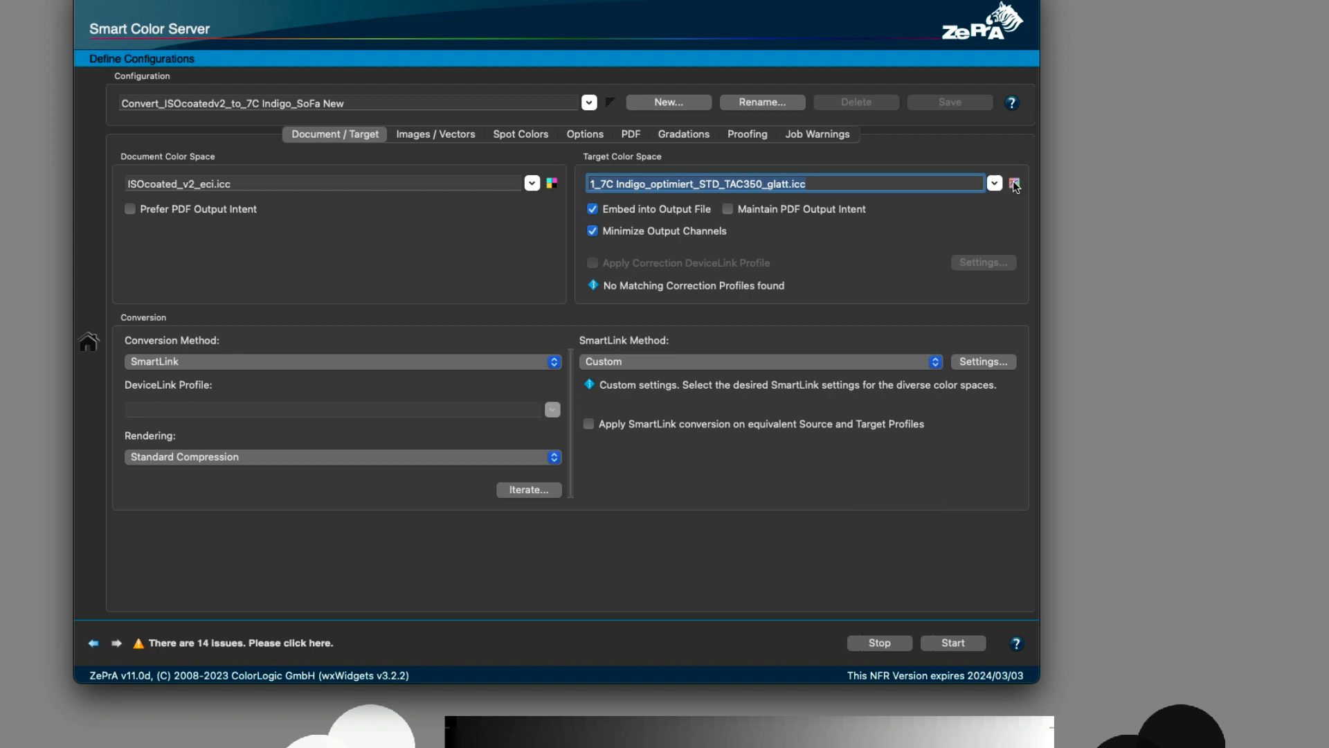
click(1014, 184)
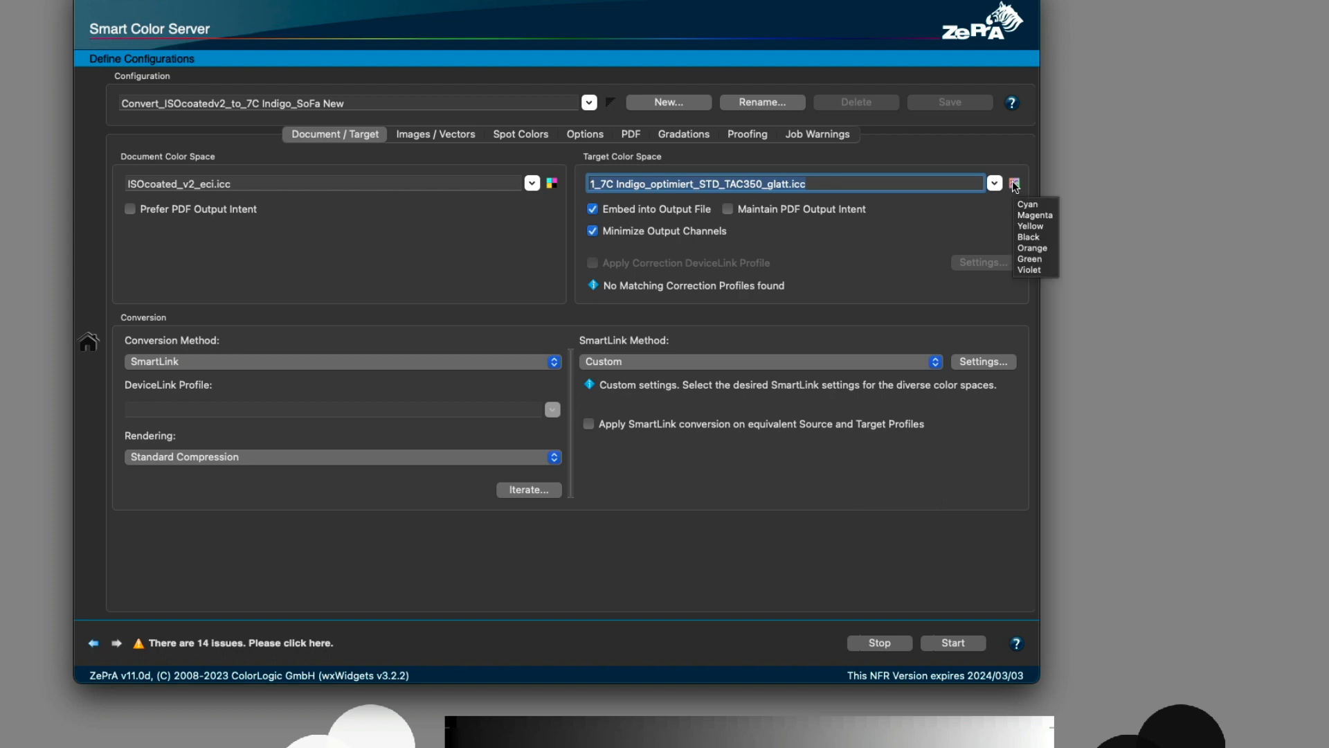
click(1013, 183)
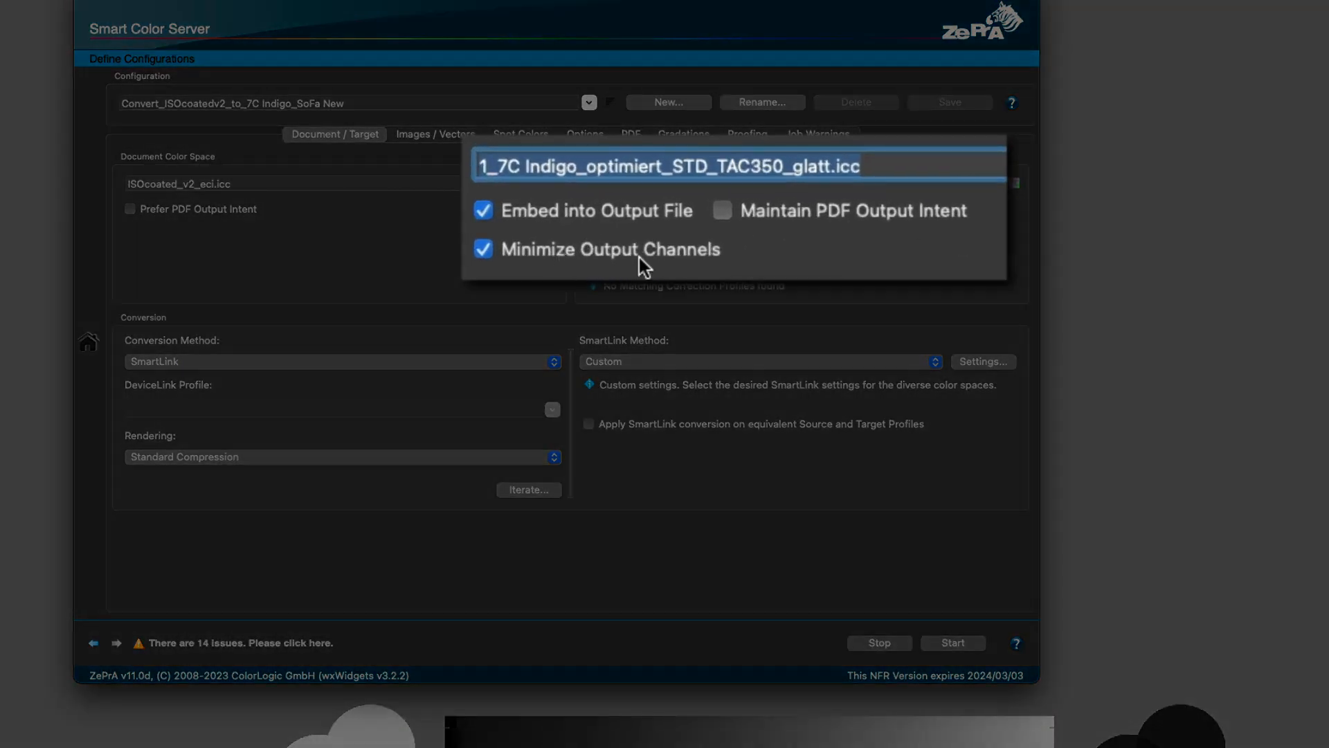
click(670, 165)
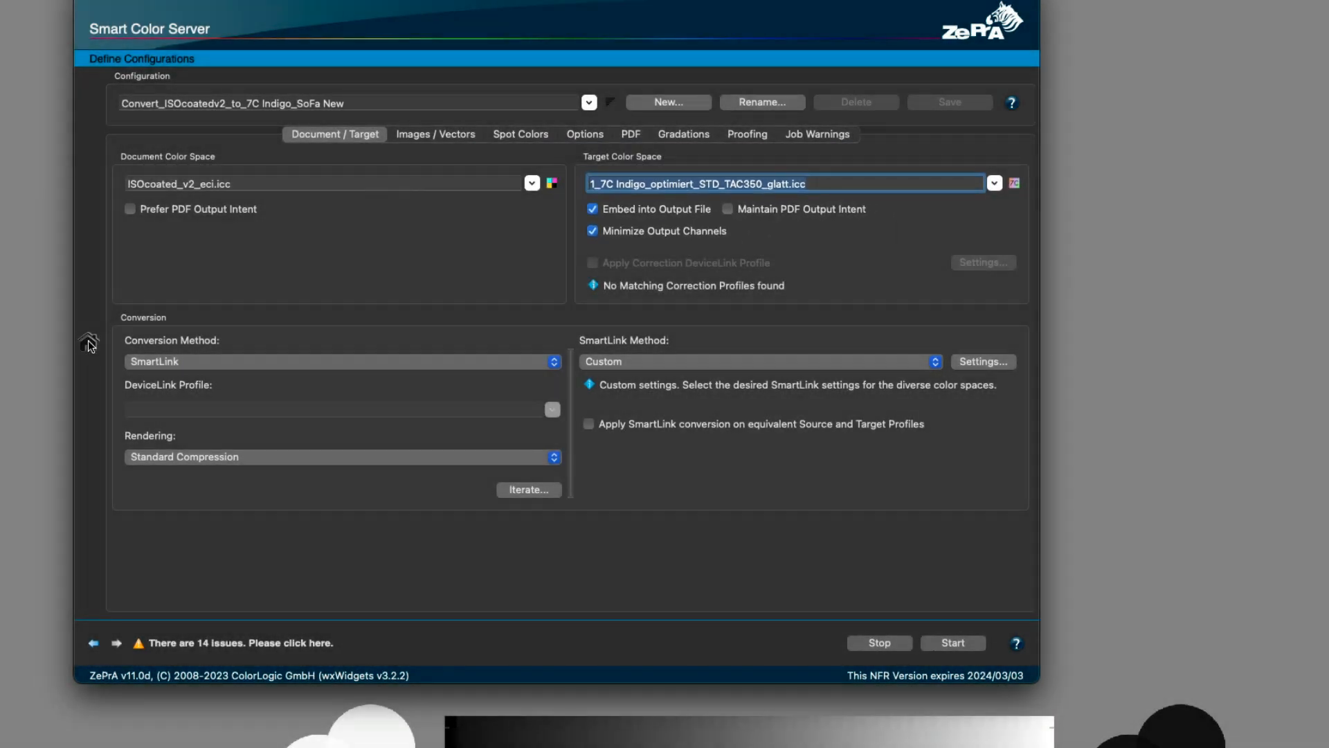
Step: Go back to the Overview, where CatFood_SpotColor_X4.pdf is processing in the 7C Indigo queue
click(88, 339)
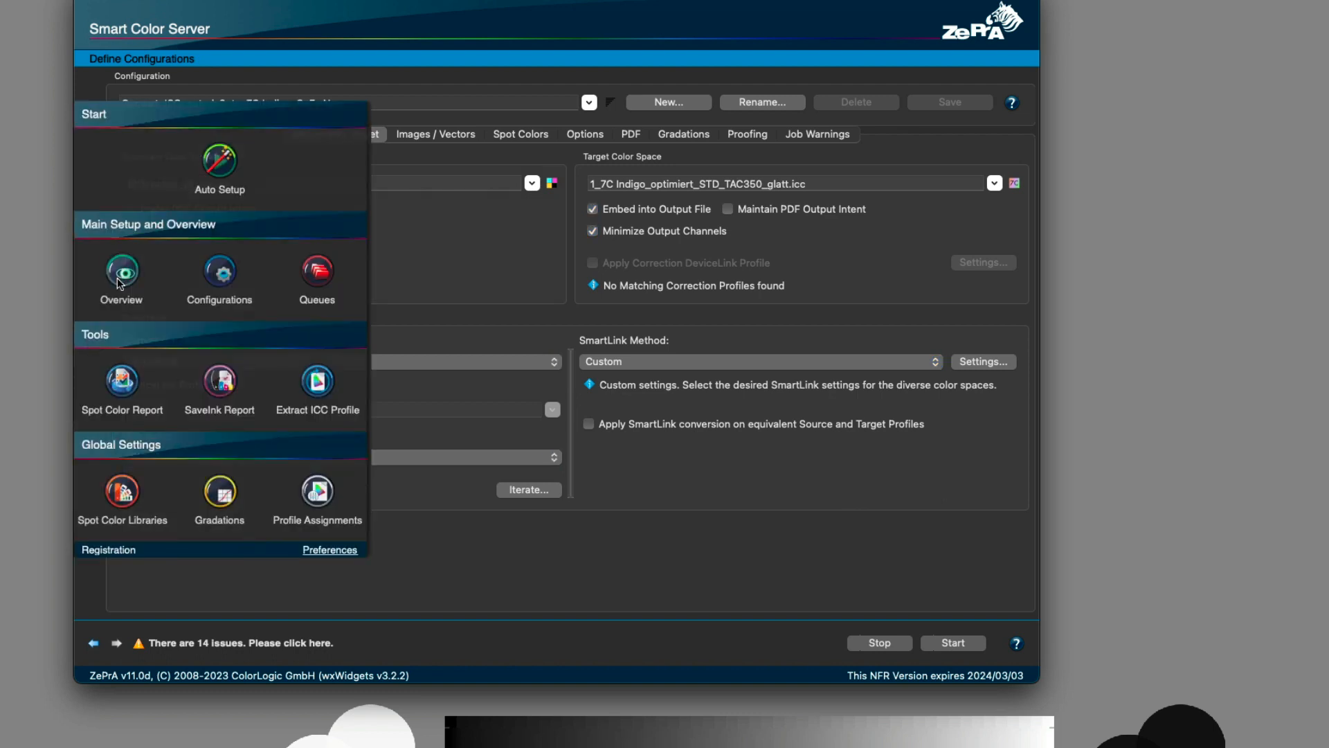
click(121, 280)
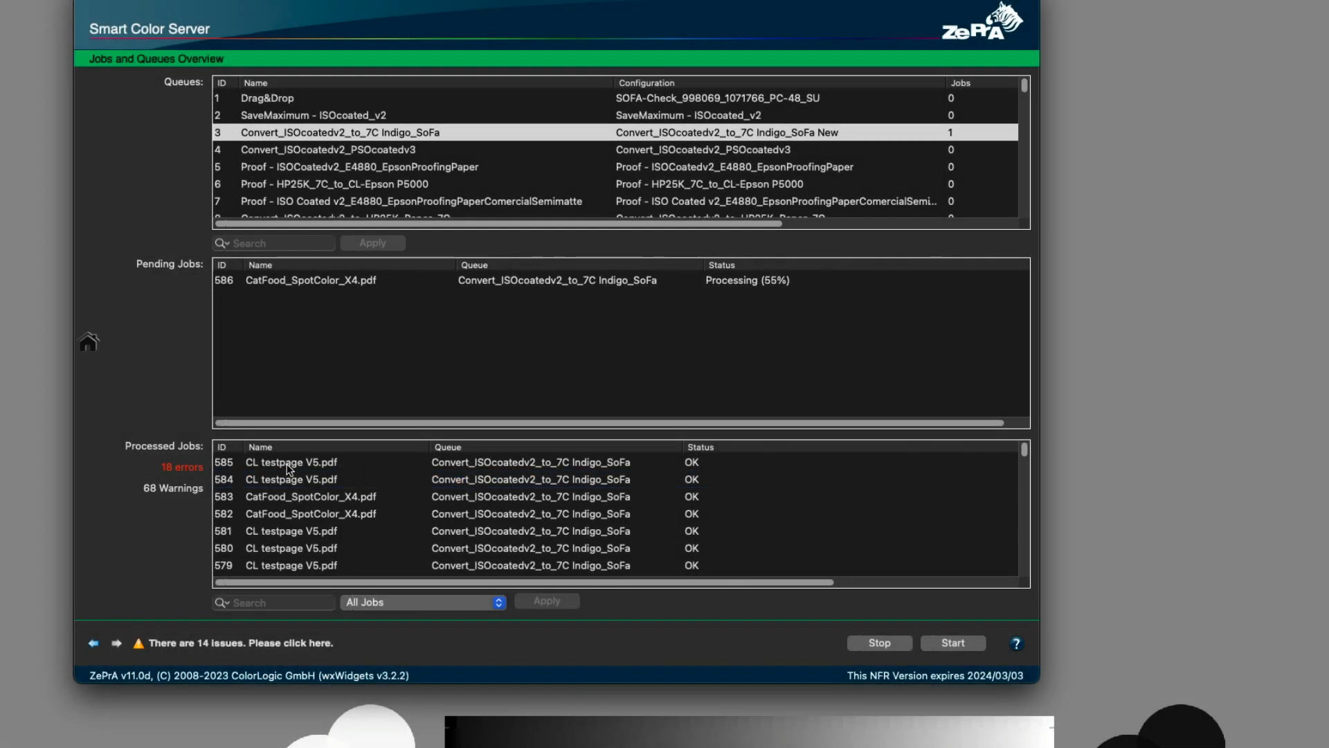
Step: Open job 585's CL testpage V5.pdf report and review spot color dE00 values and profile variant scores
double_click(291, 462)
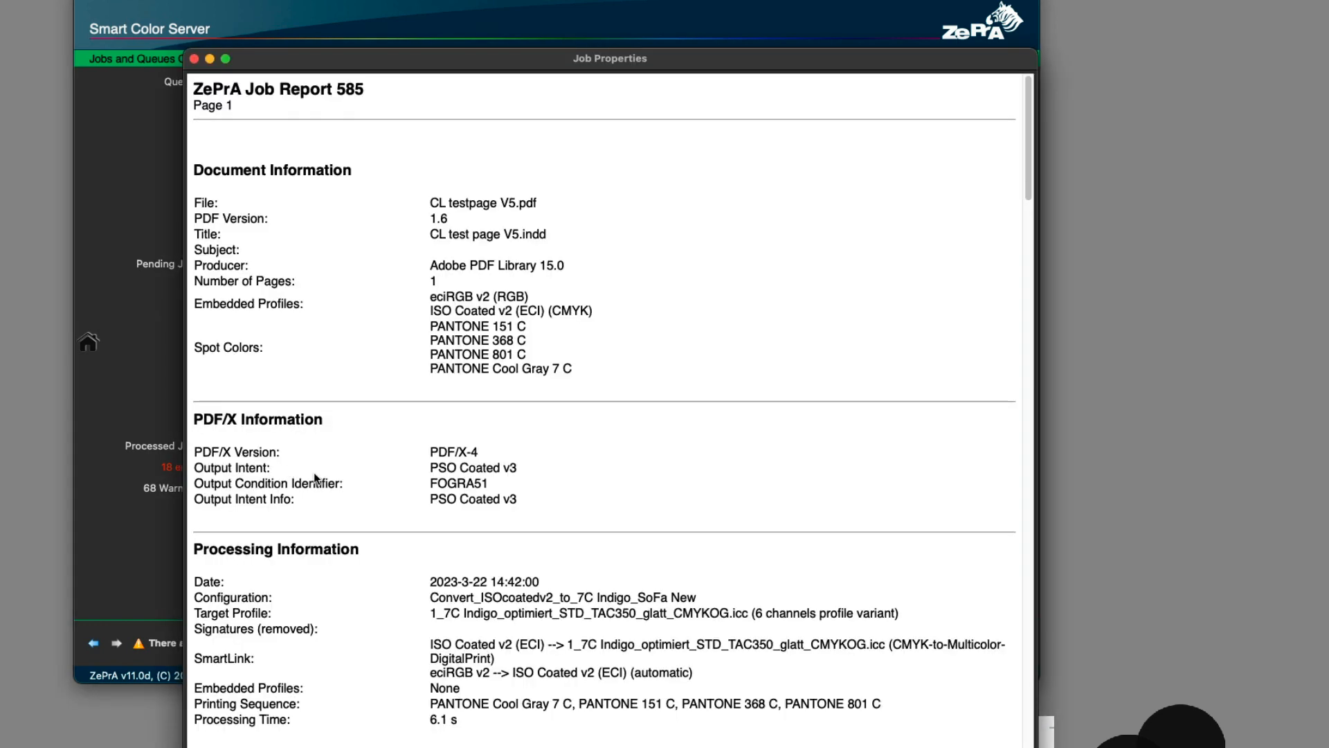
scroll(down, 3)
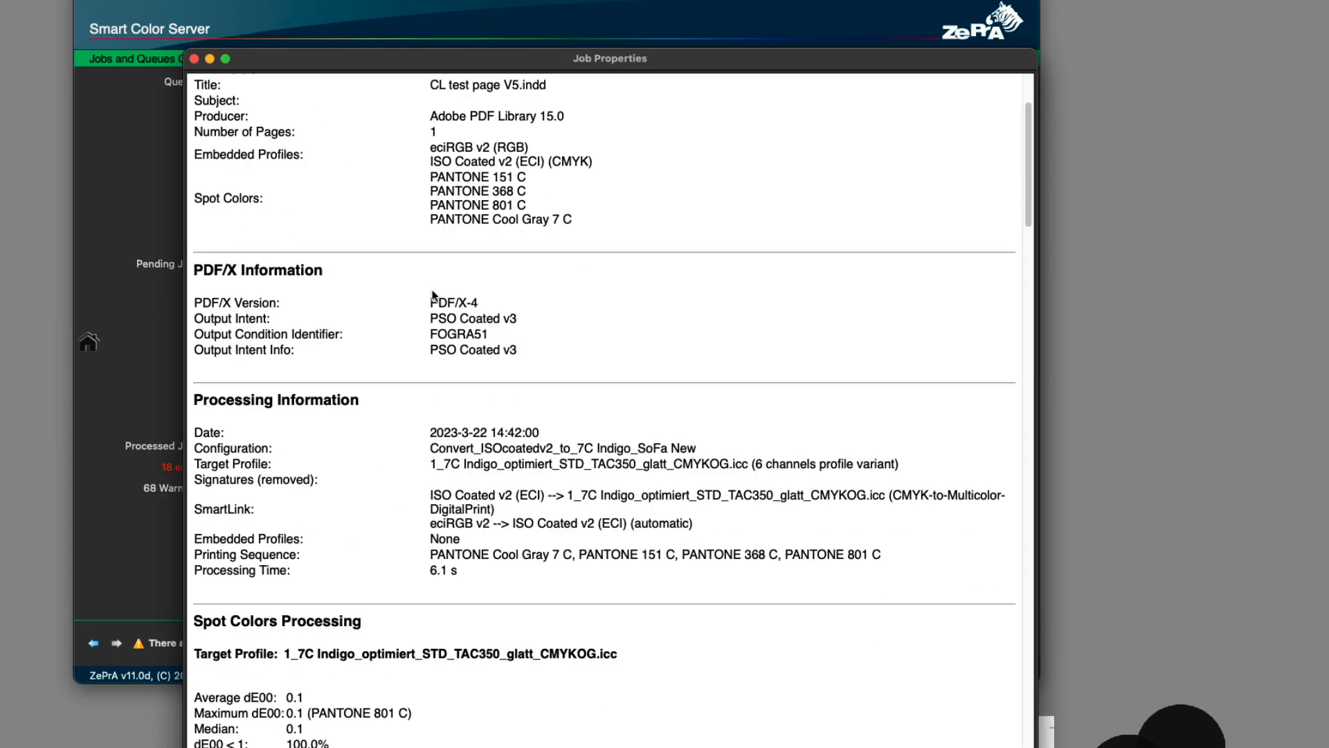
scroll(down, 3)
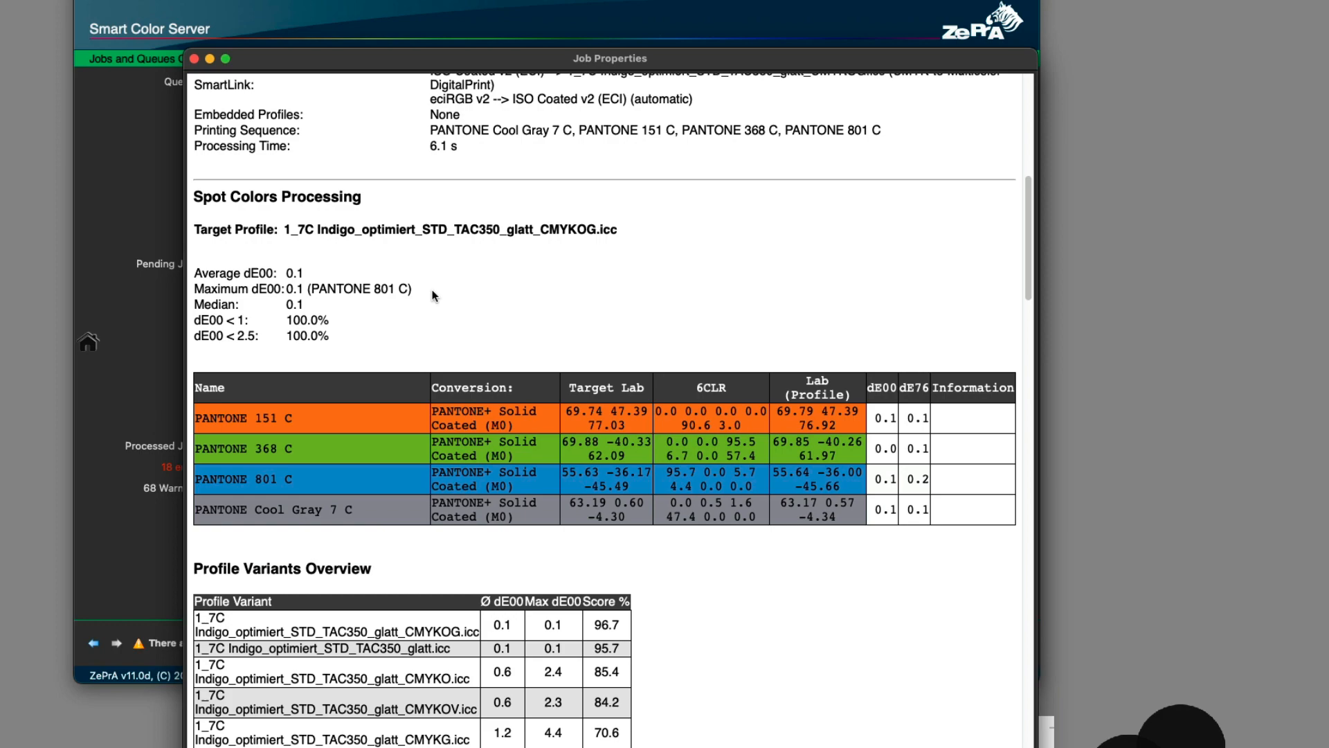
scroll(down, 3)
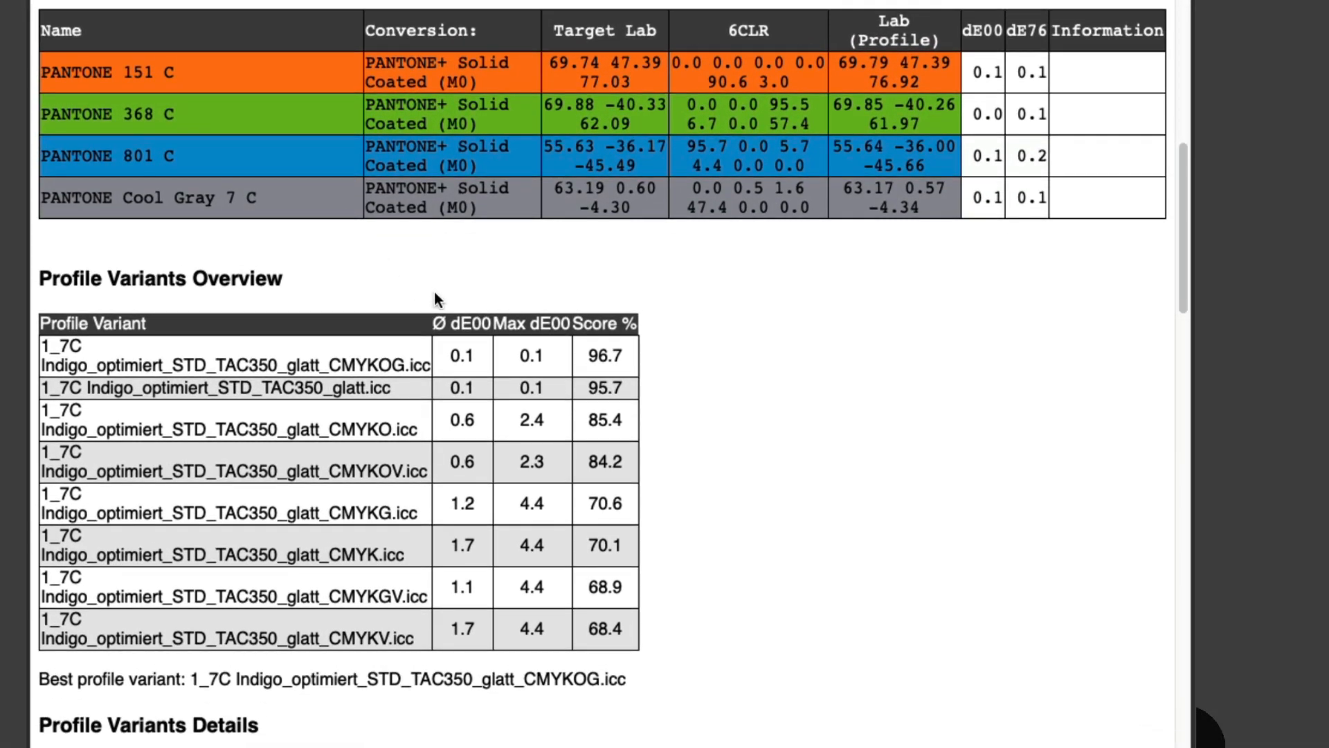
mouse_move(924, 359)
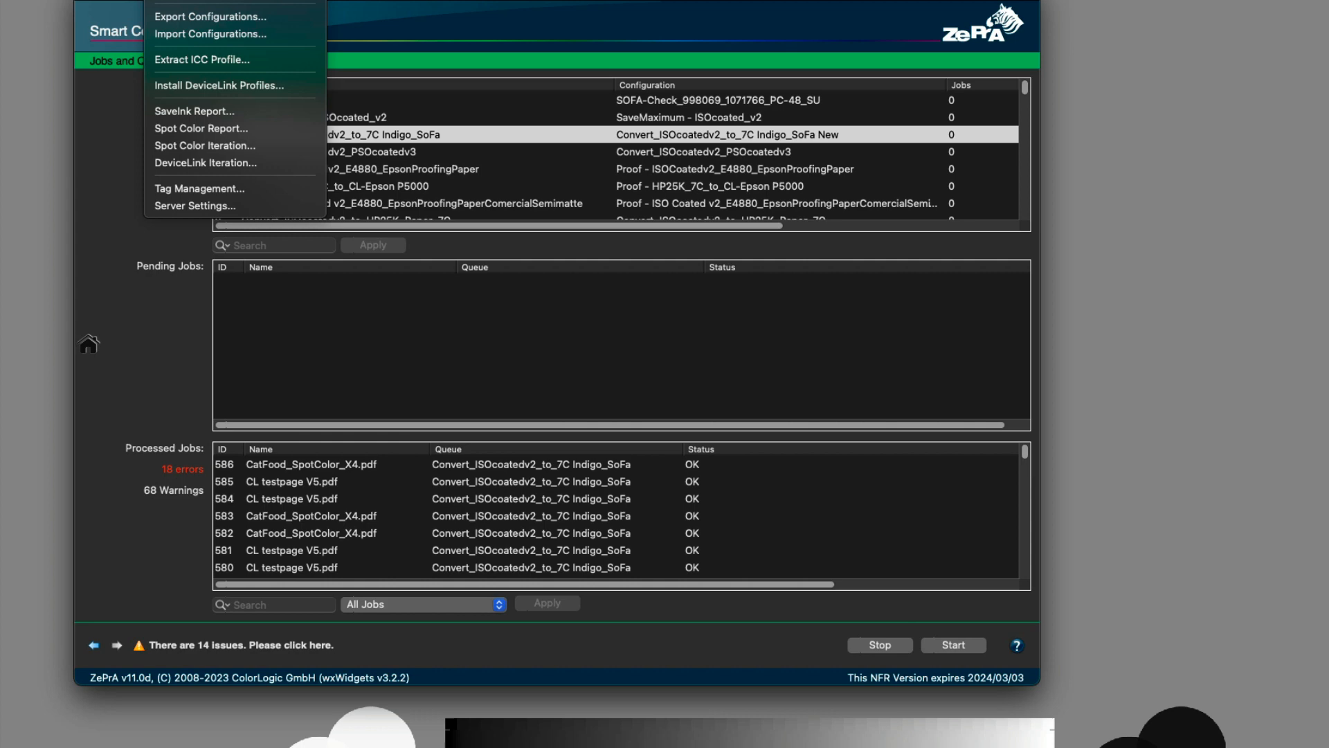
Step: Load the many-profile-assignments .ccf file into Import Configurations, listing nine configurations
click(209, 34)
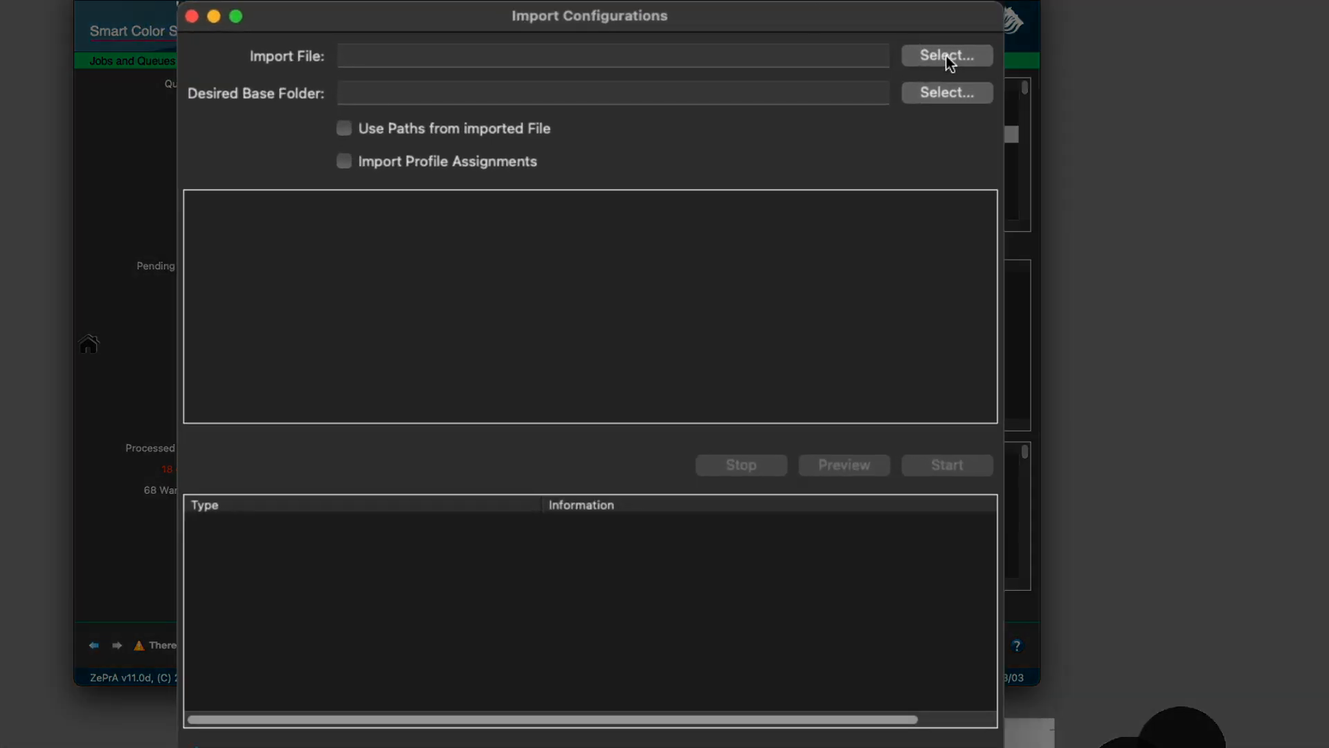
click(946, 56)
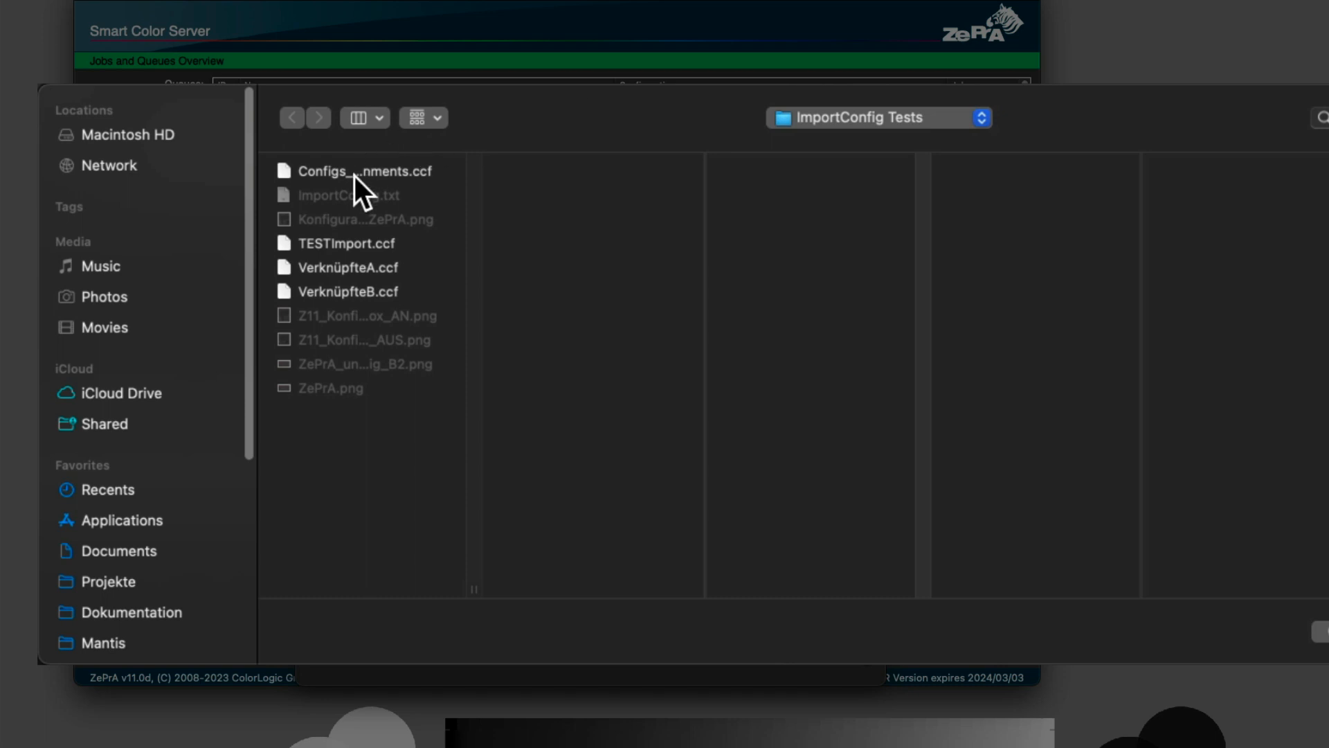
double_click(356, 171)
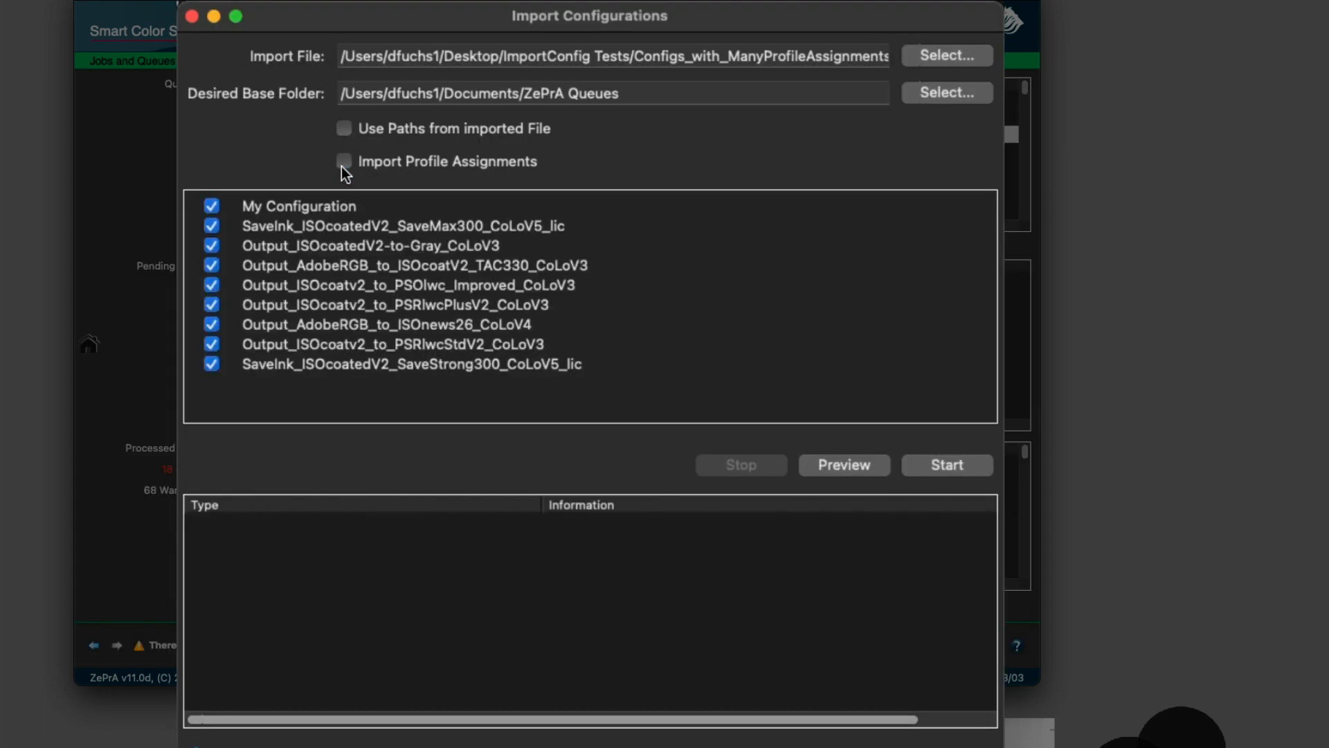
mouse_move(865, 465)
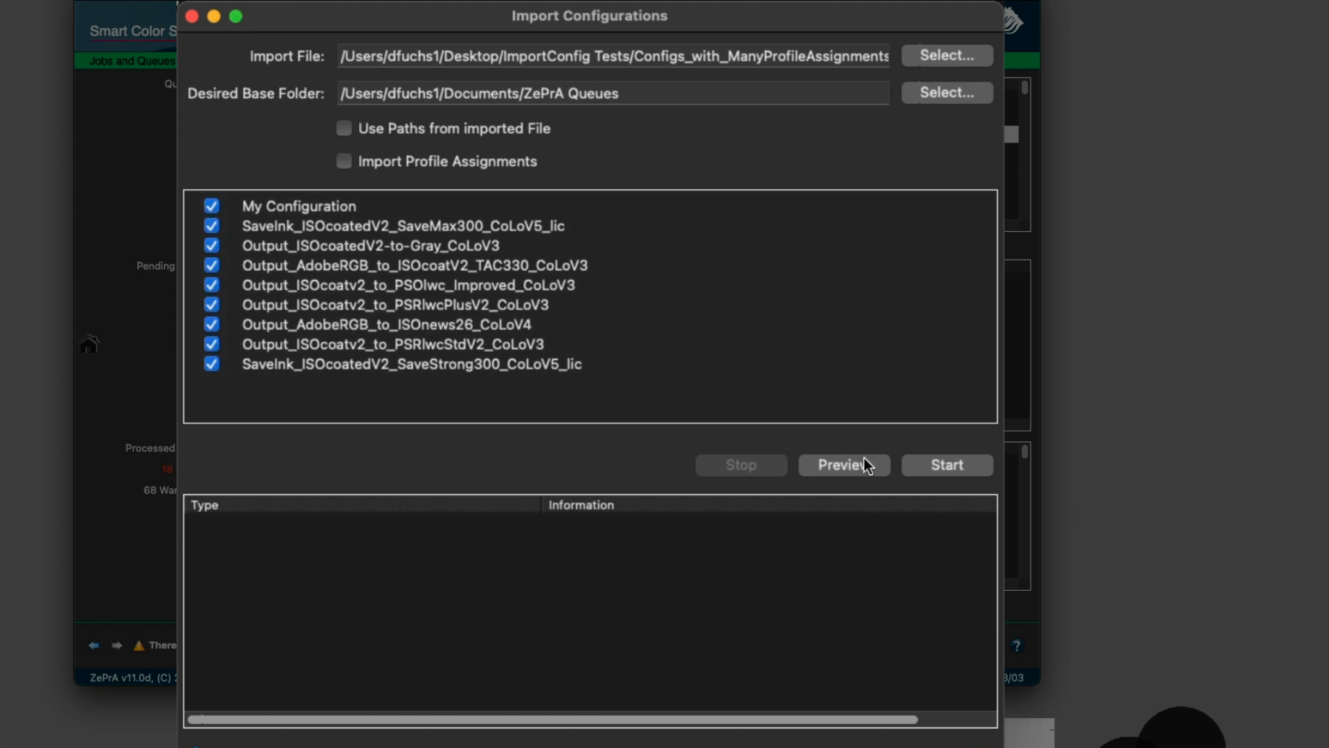
Step: Preview the configurations, queues, folders and ICC profiles the import will create, scrolling through the list
click(842, 464)
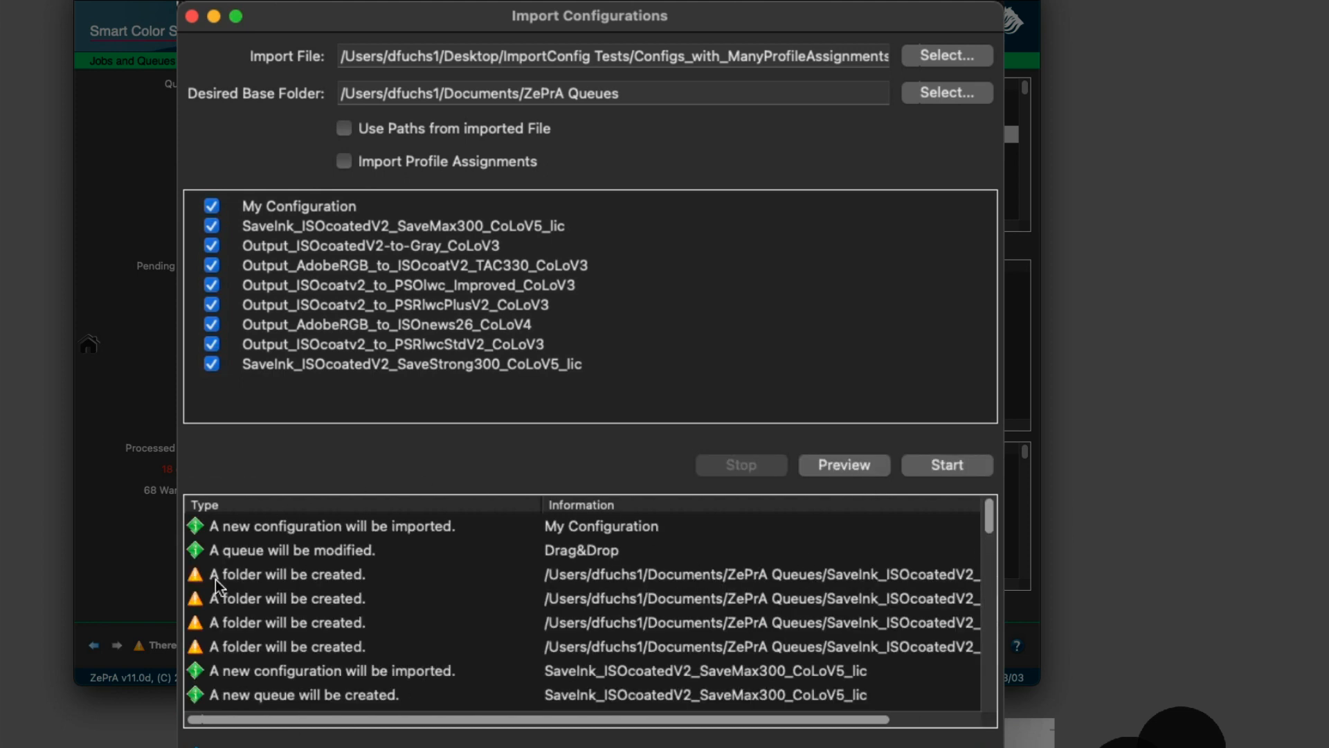
scroll(down, 3)
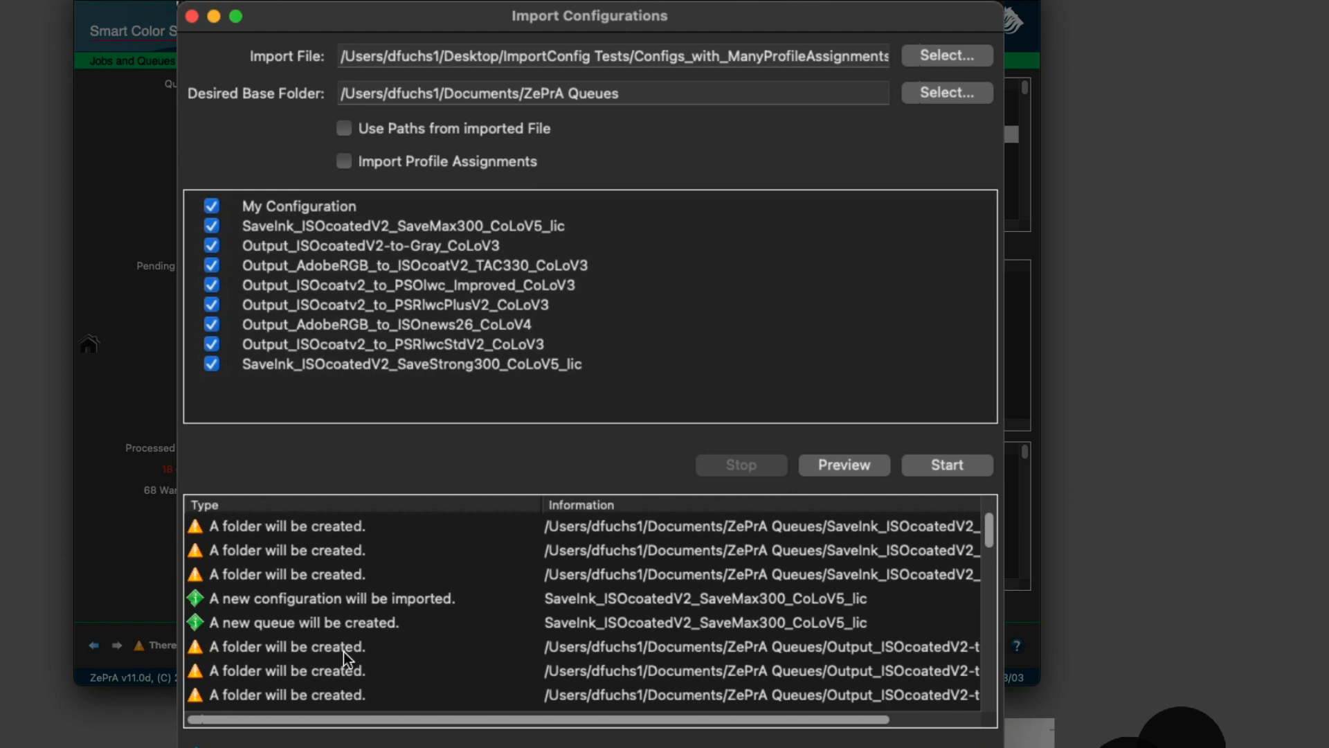
scroll(down, 3)
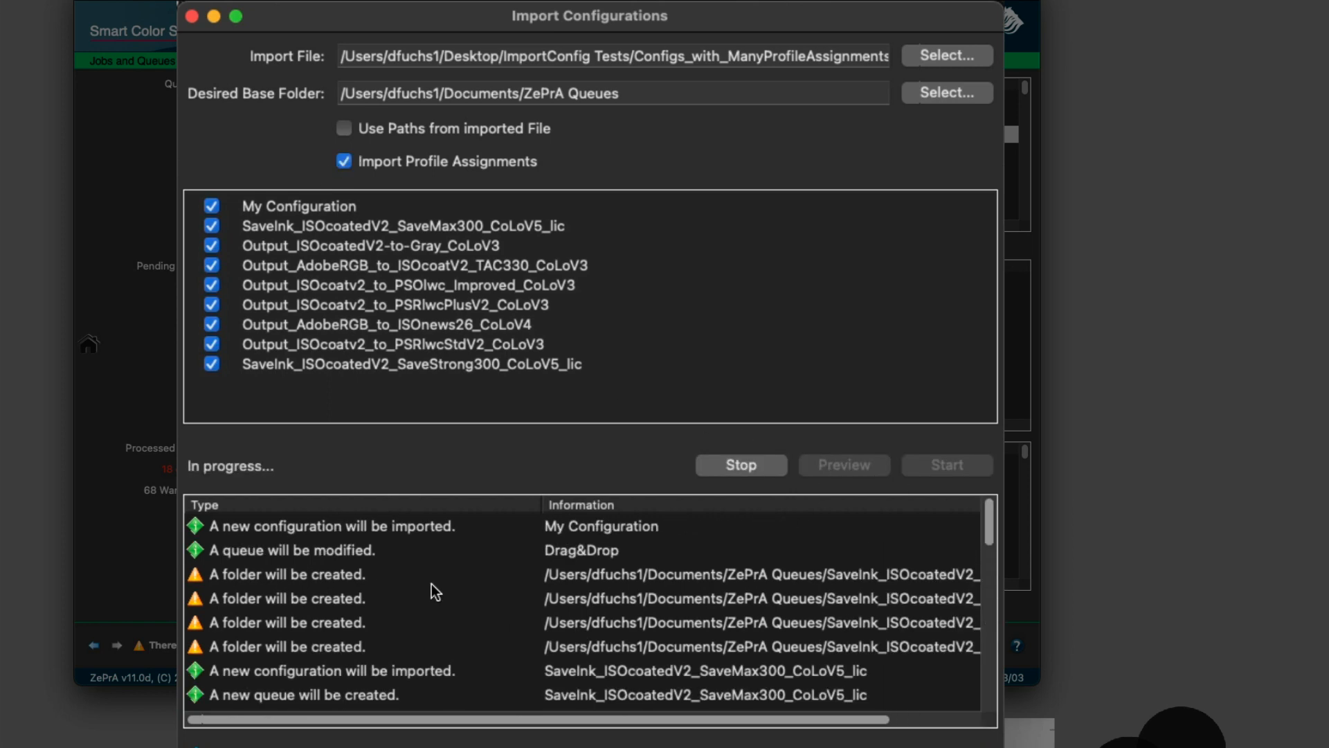
scroll(down, 3)
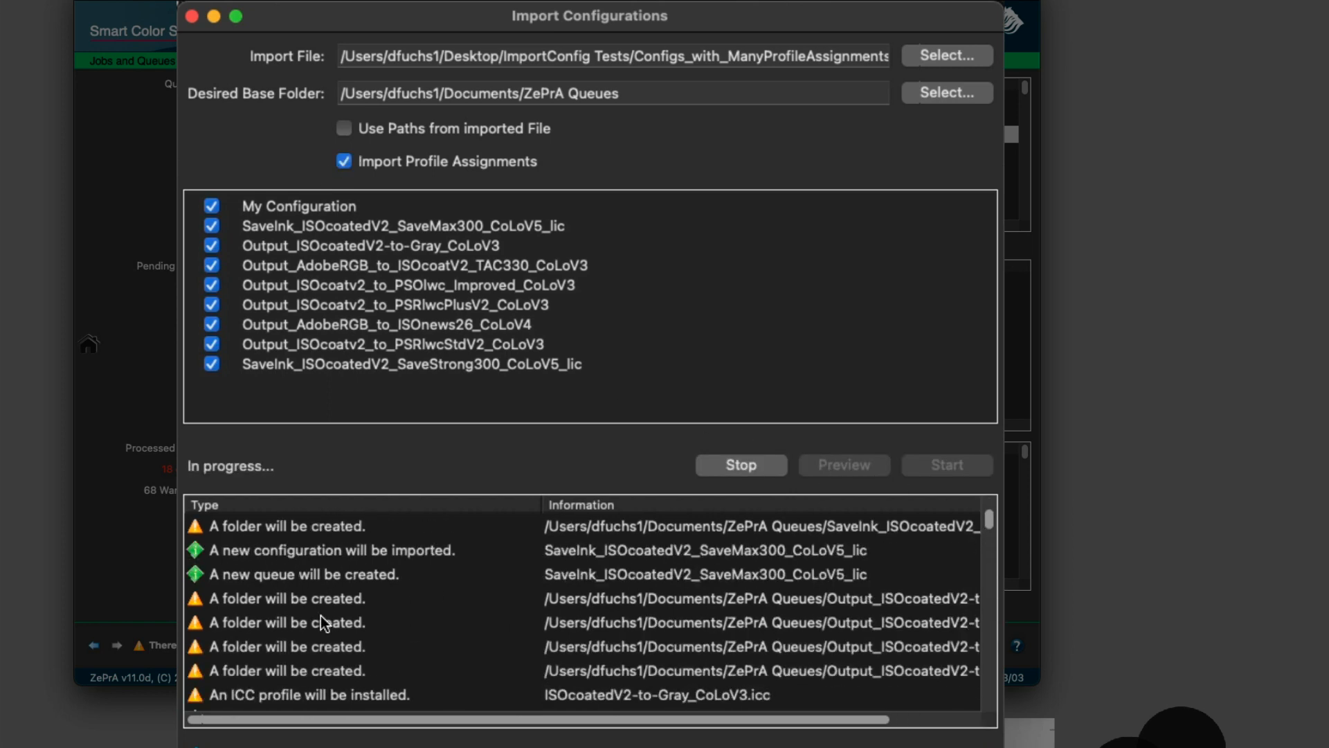
scroll(down, 3)
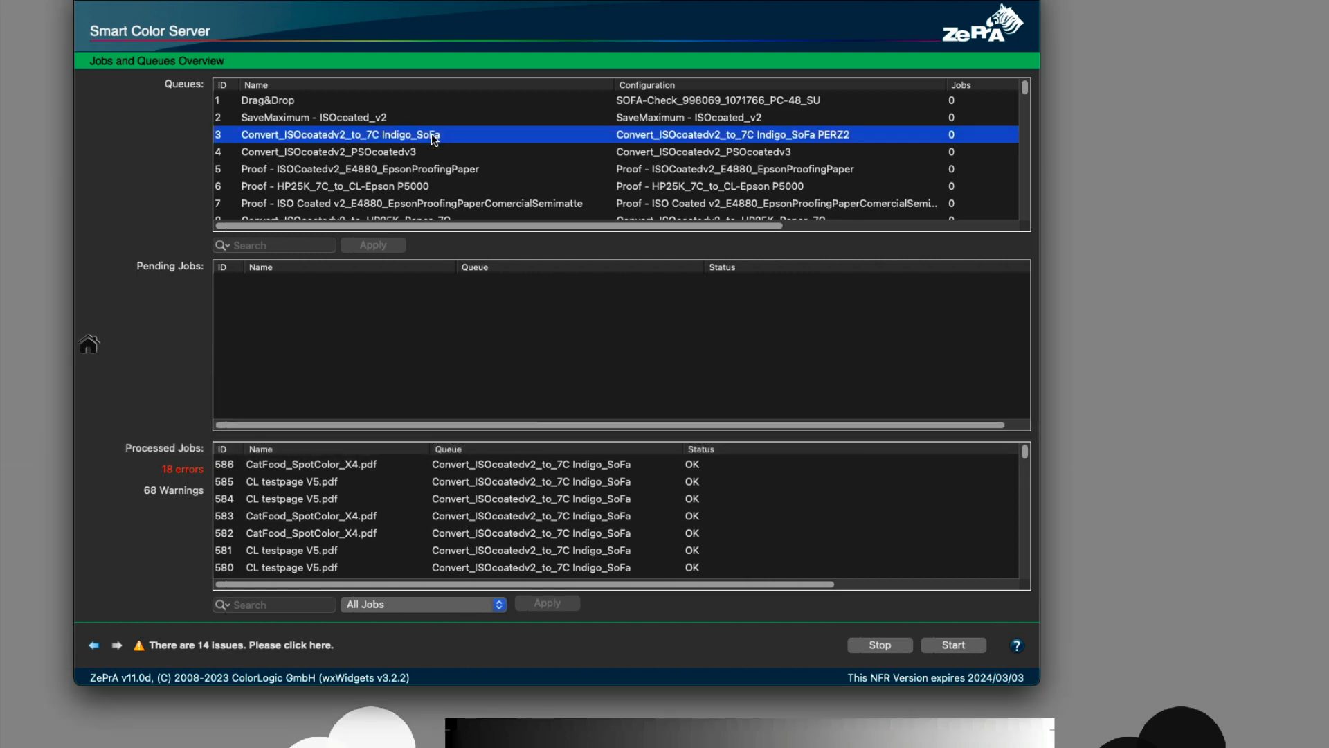
double_click(339, 133)
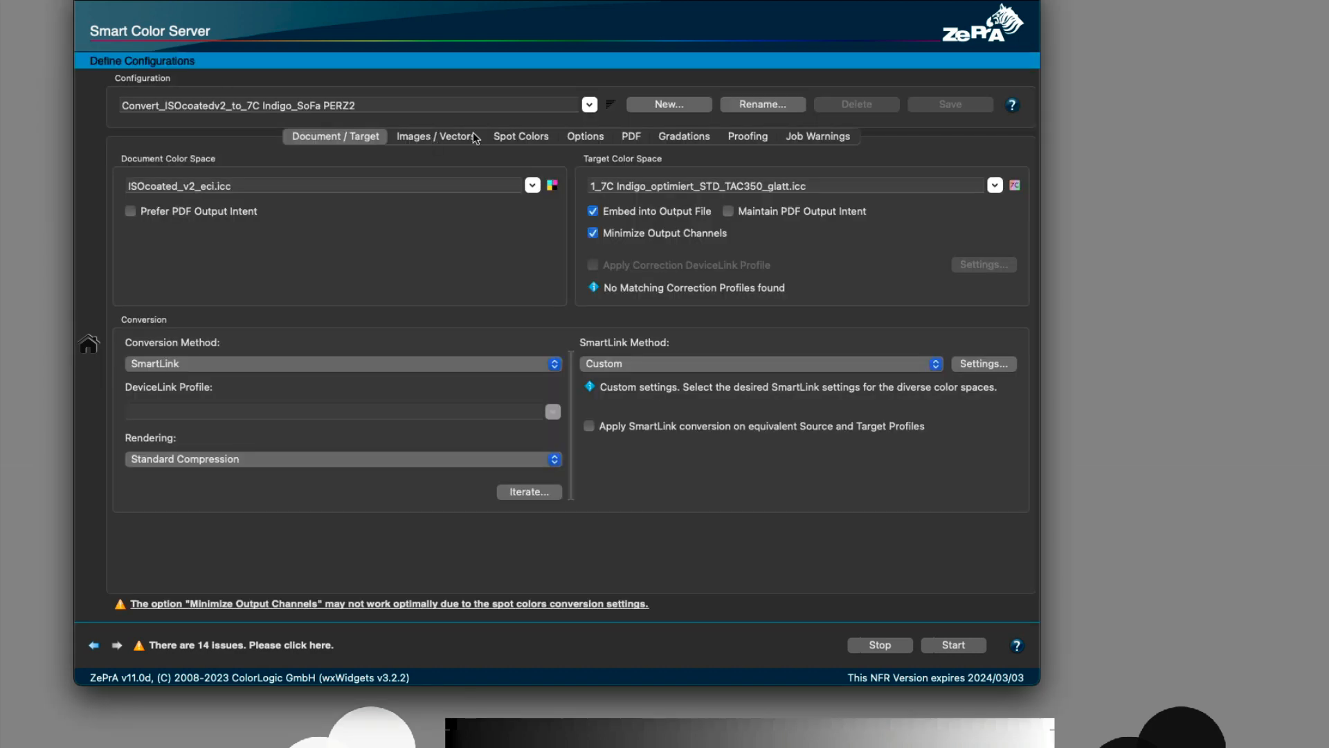
click(520, 136)
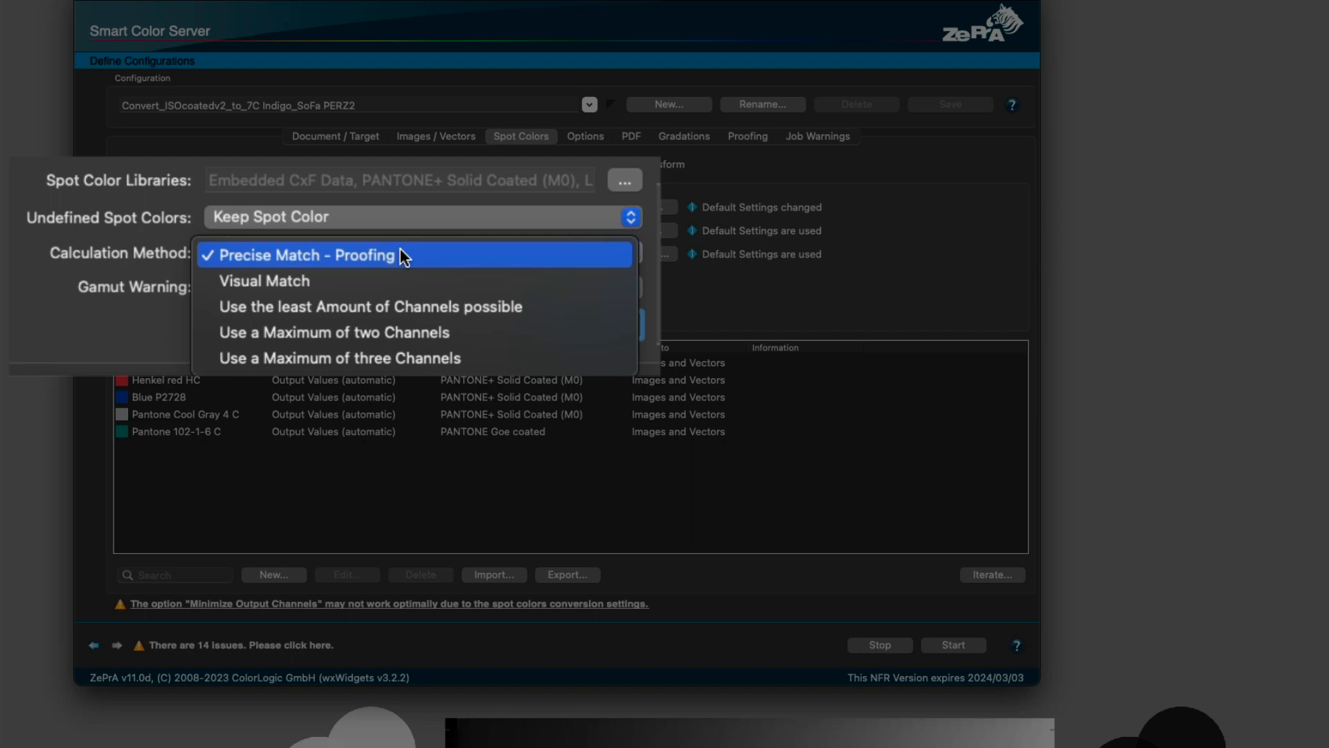
mouse_move(422, 306)
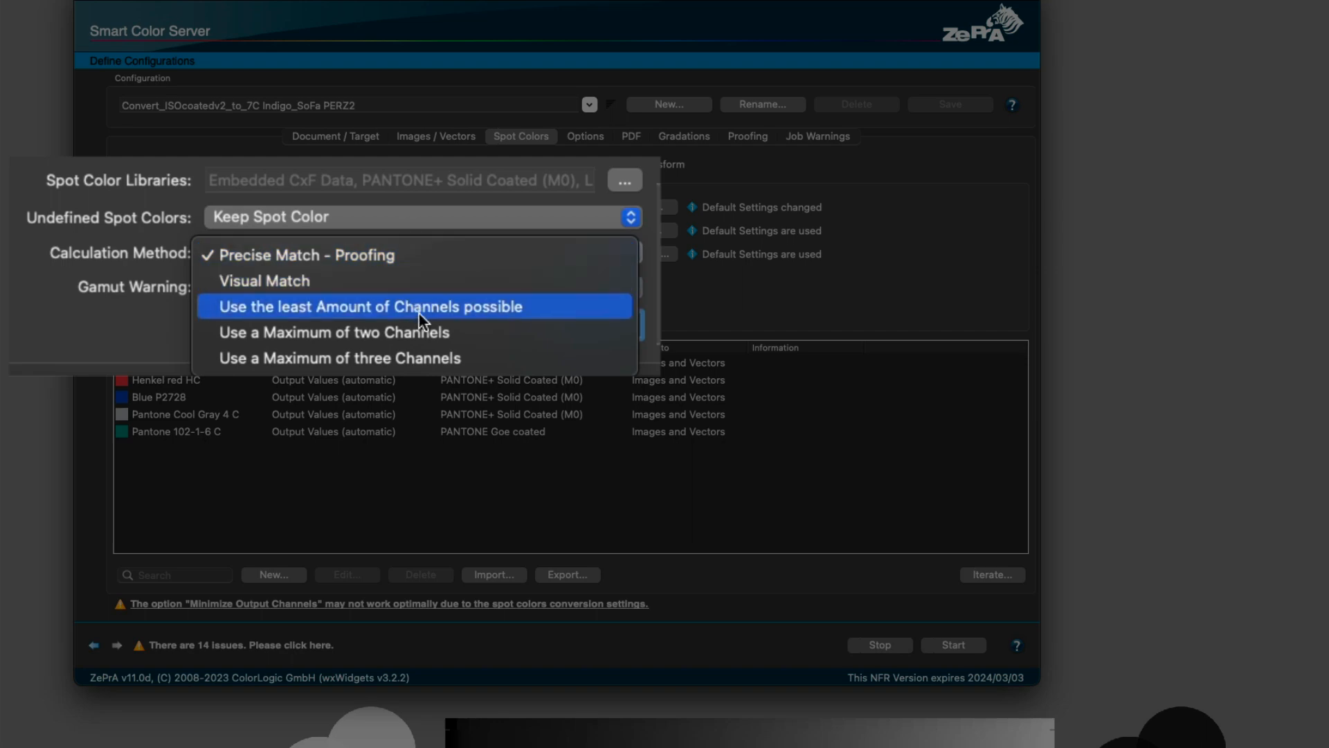
mouse_move(422, 357)
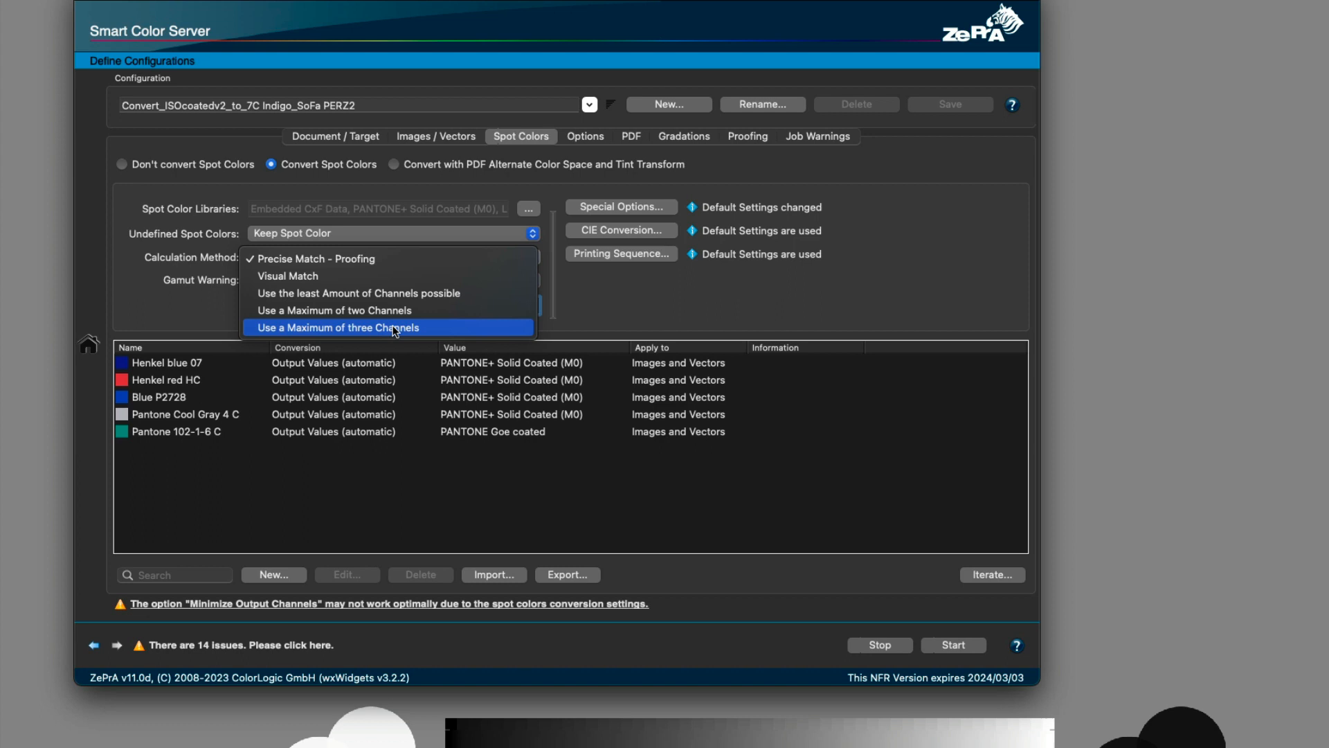
mouse_move(641, 289)
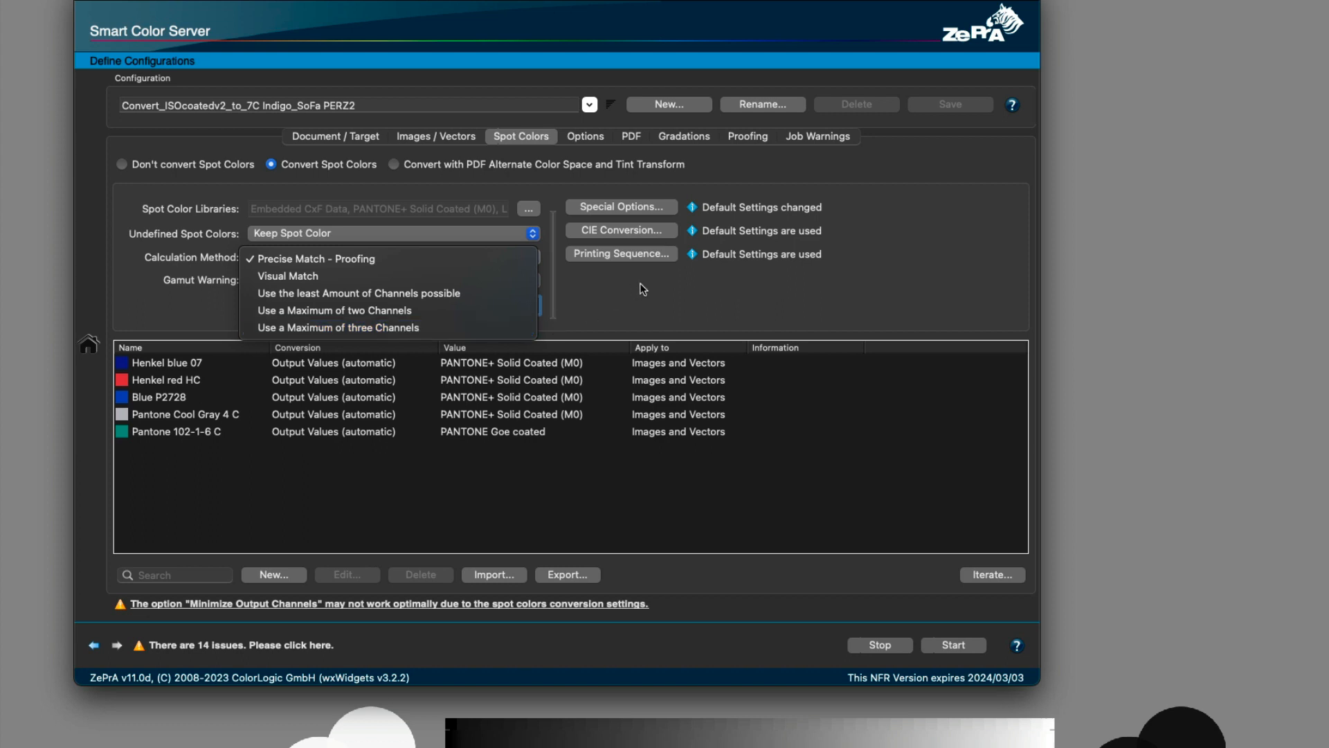
click(314, 259)
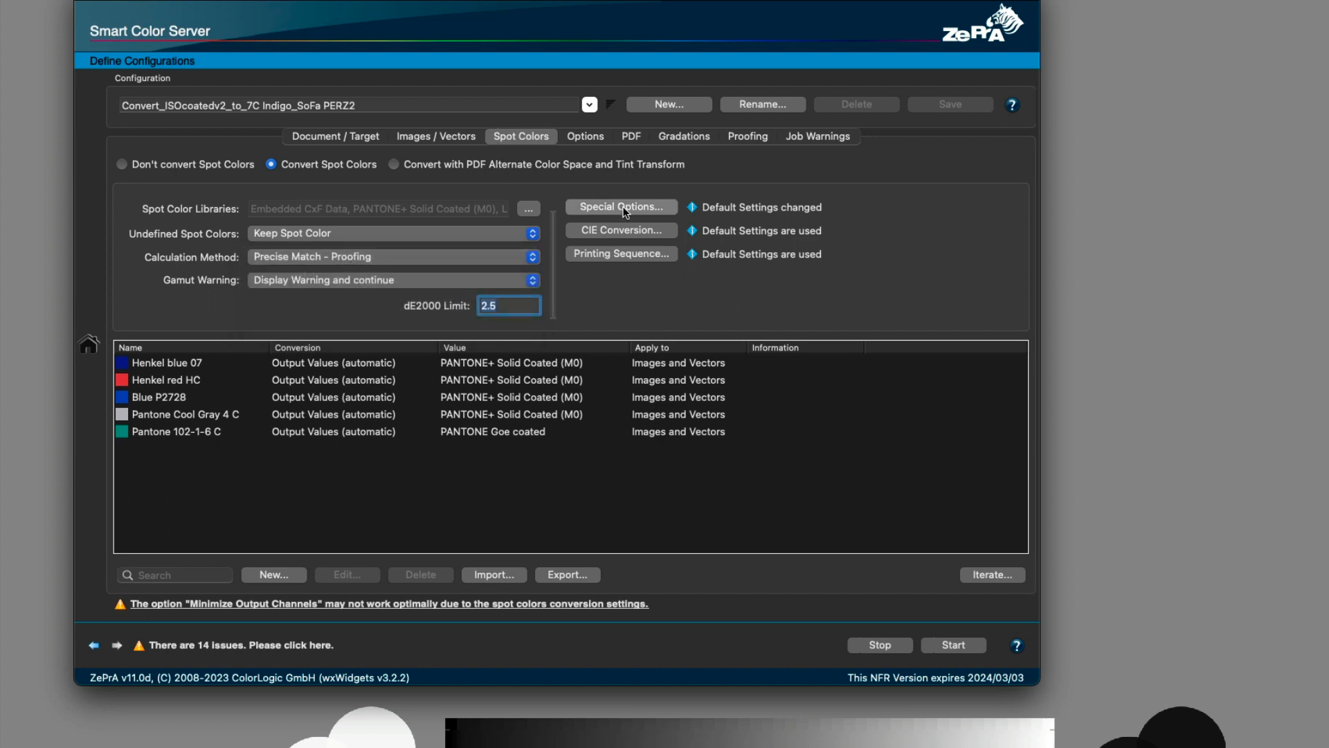
Step: In Special Options, prefer CMYK up to an additional dE00 value of 2
click(620, 207)
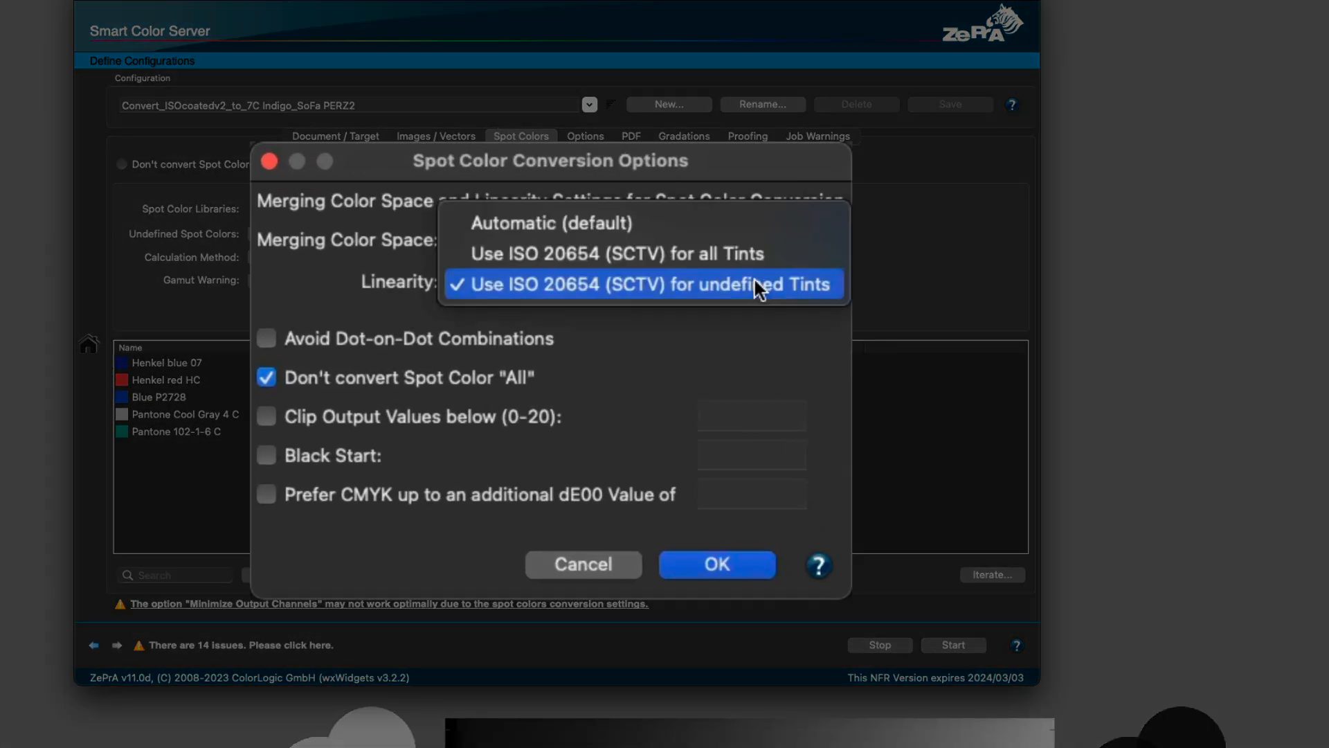
mouse_move(726, 390)
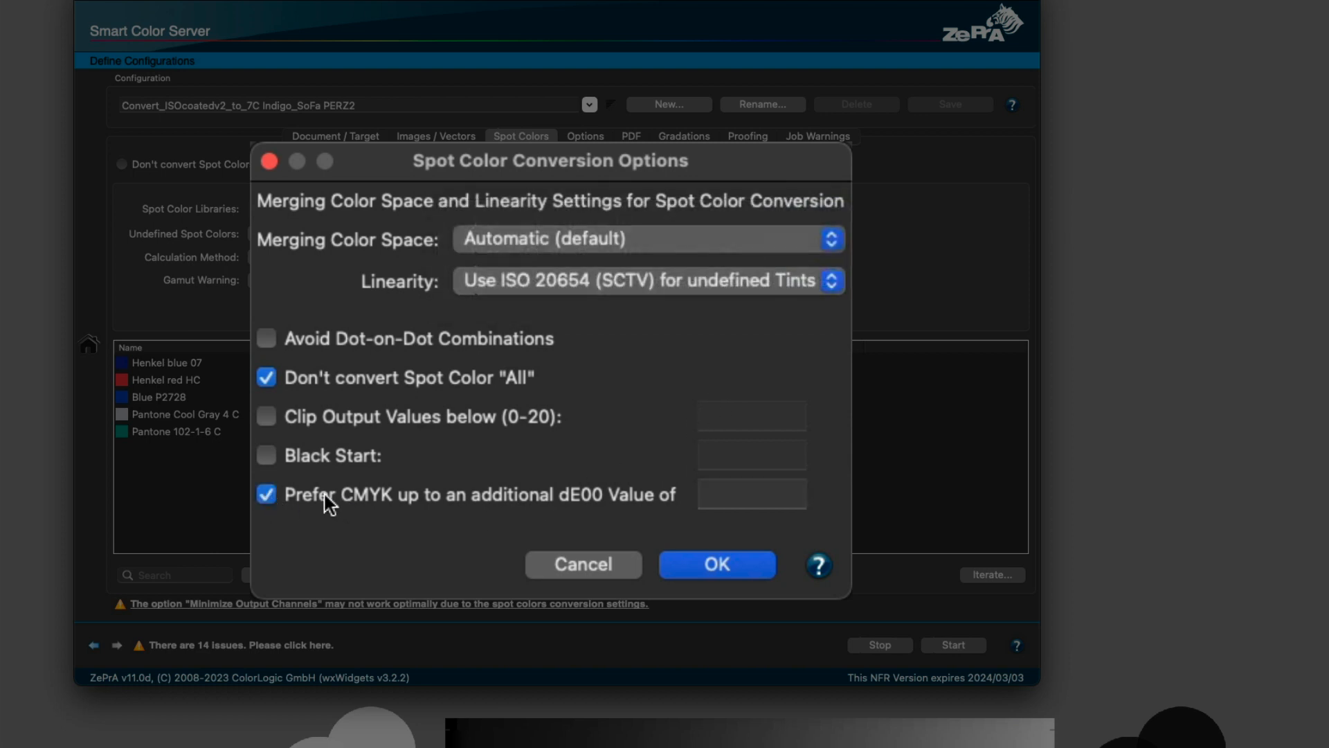
mouse_move(616, 502)
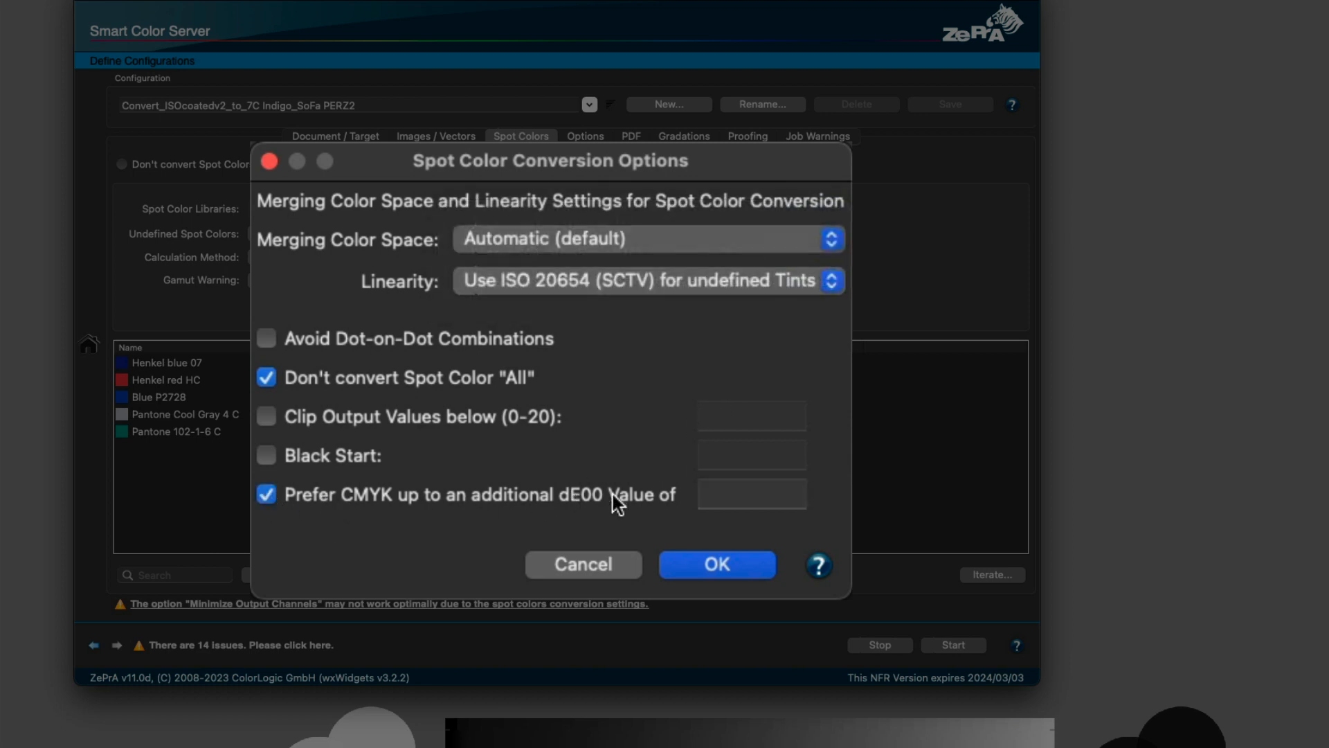
click(751, 494)
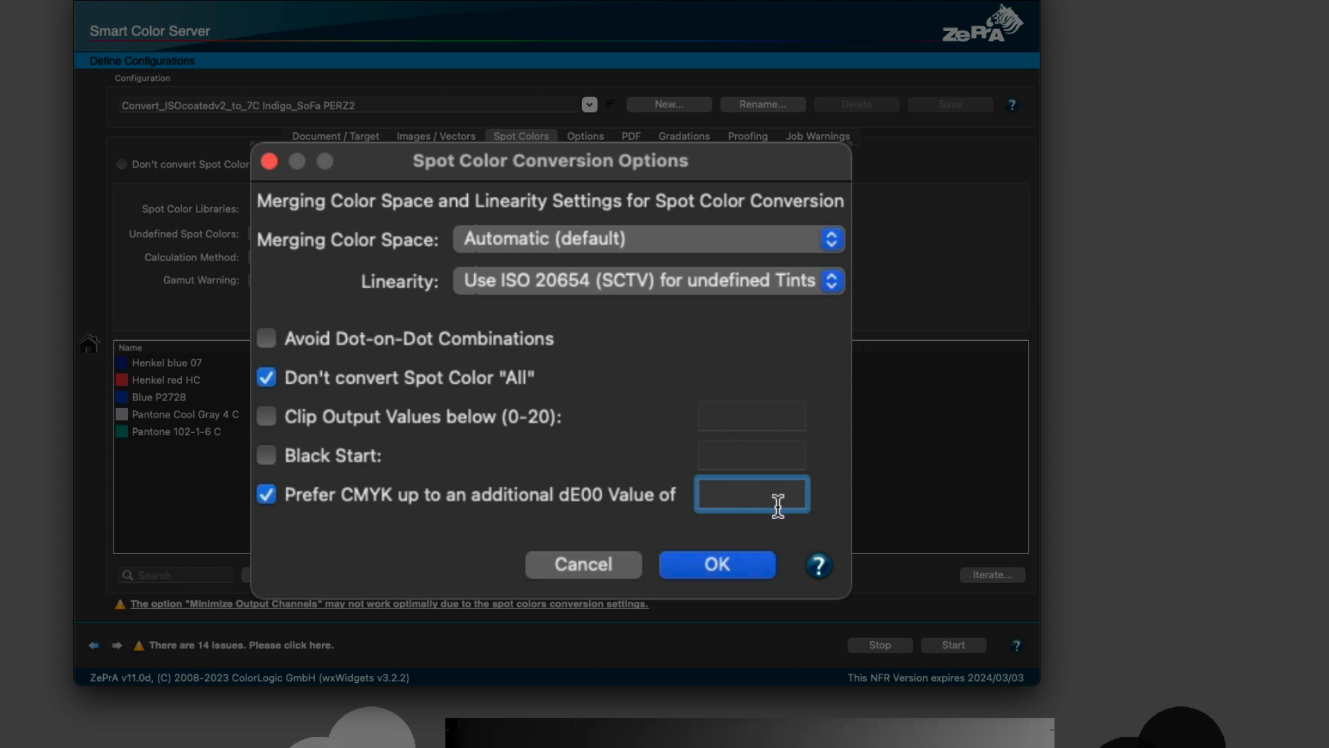
text(2)
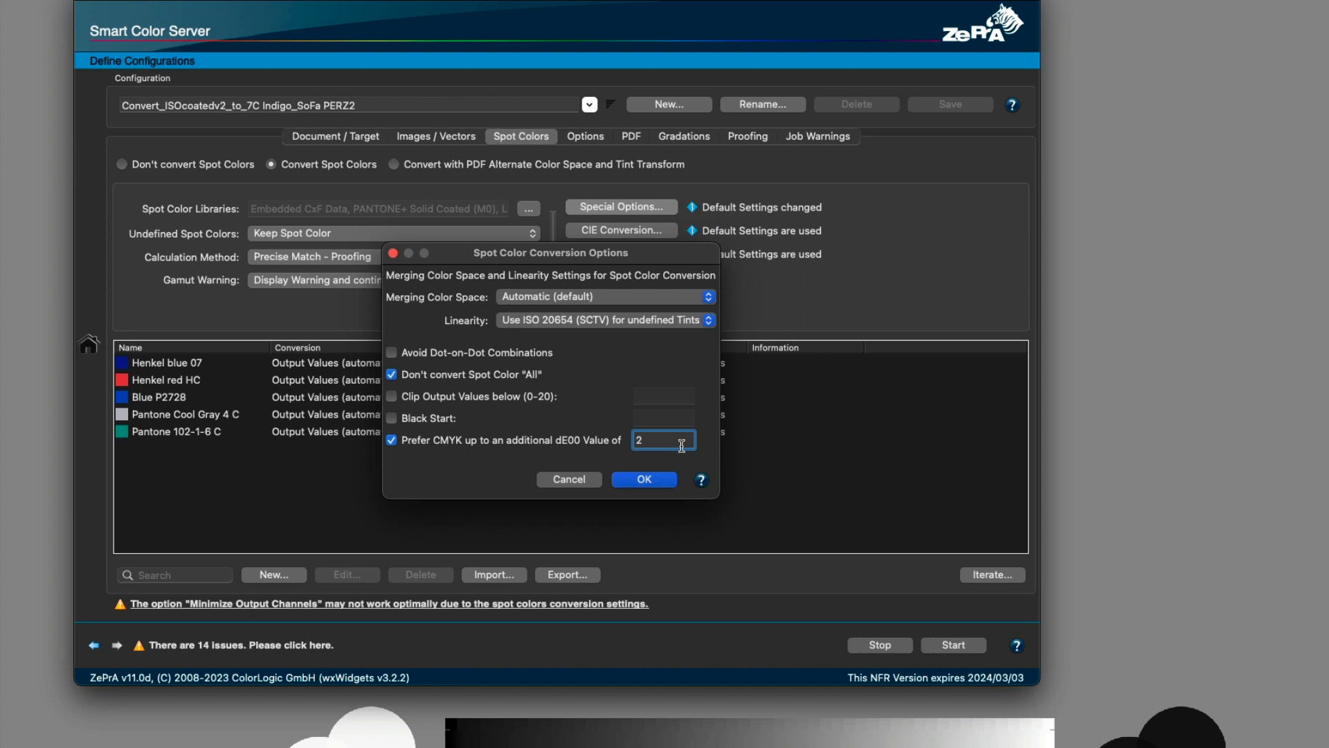
mouse_move(611, 459)
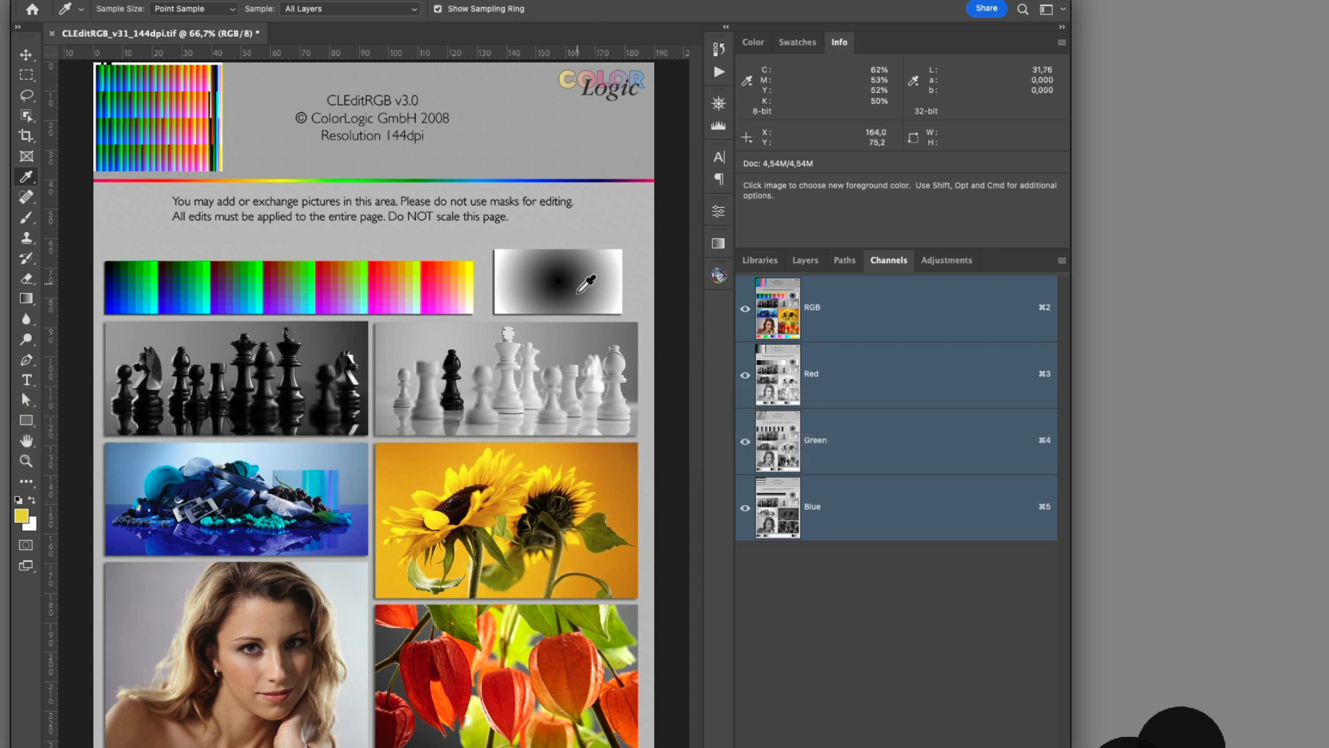
mouse_move(602, 412)
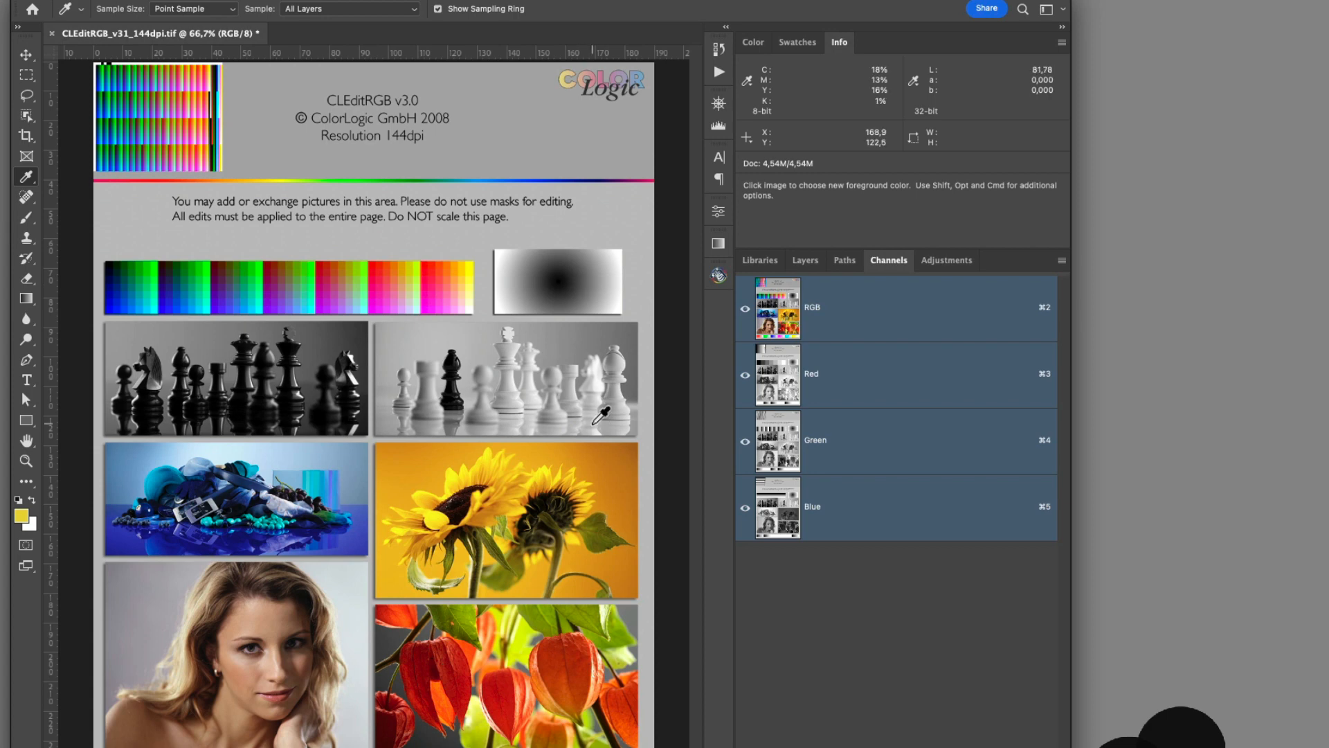
Step: Convert the CLEditRGB image via Push-2-ZePrA with the 7C Indigo PERZ configuration, accepting no embedded profile
click(718, 275)
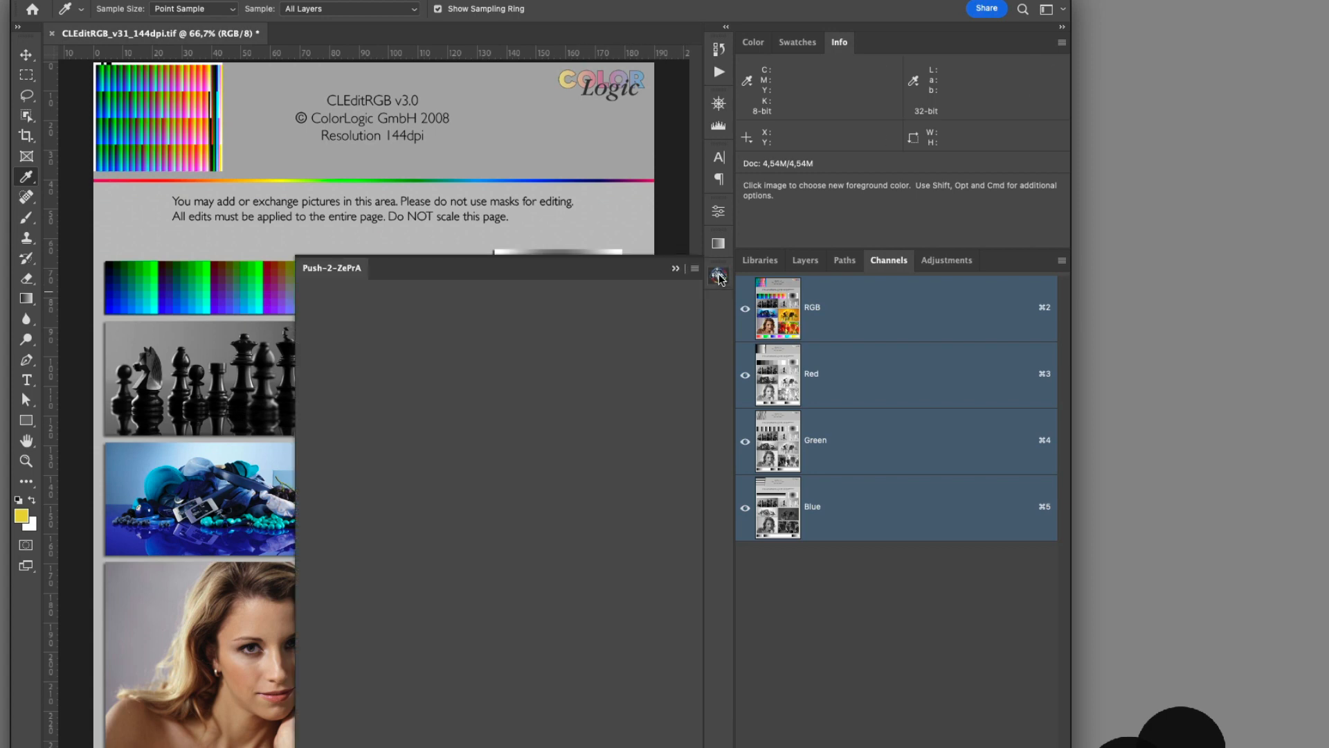
click(718, 276)
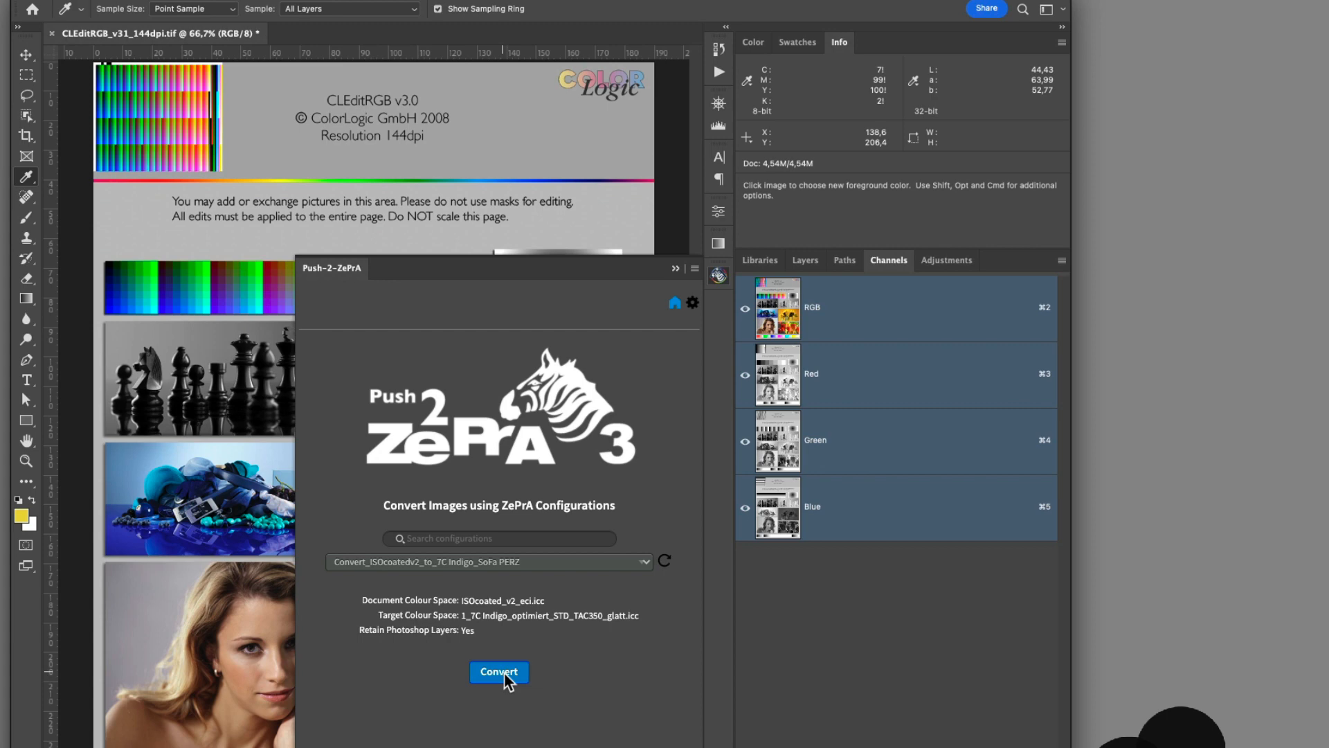
click(498, 672)
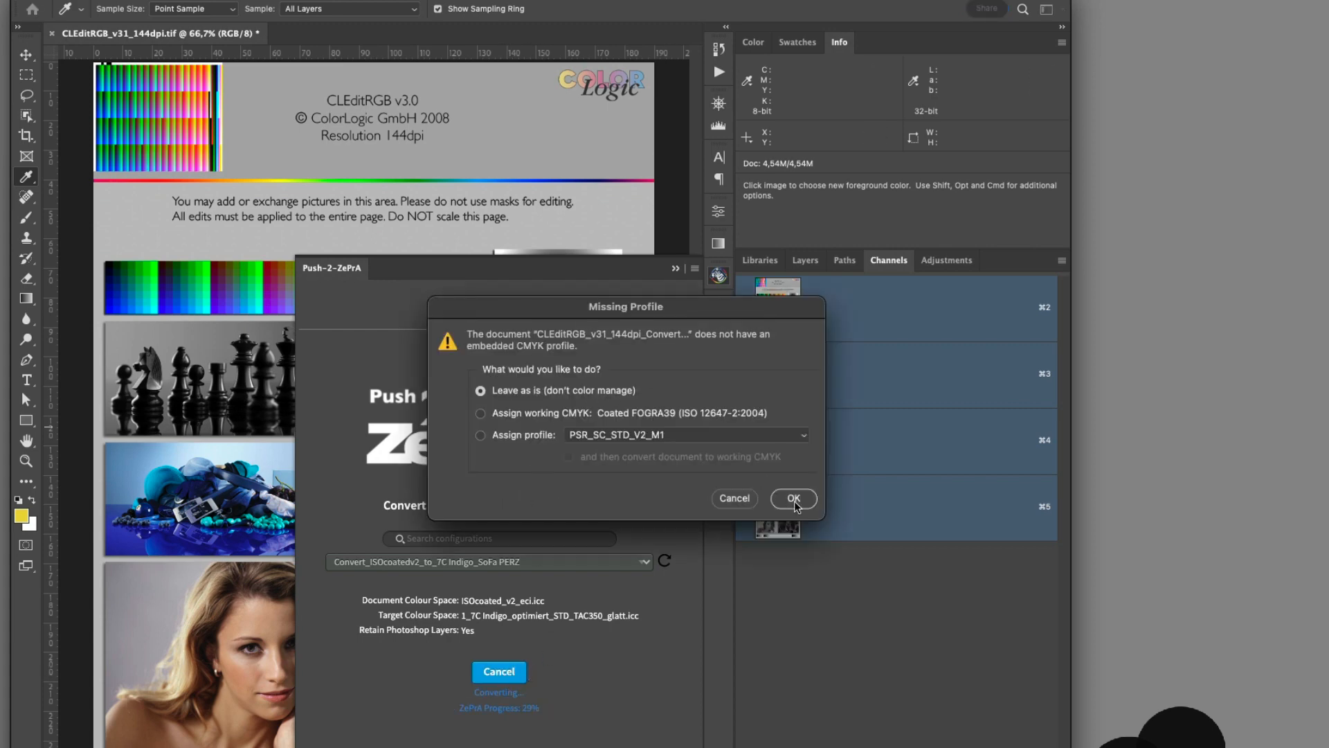
click(791, 497)
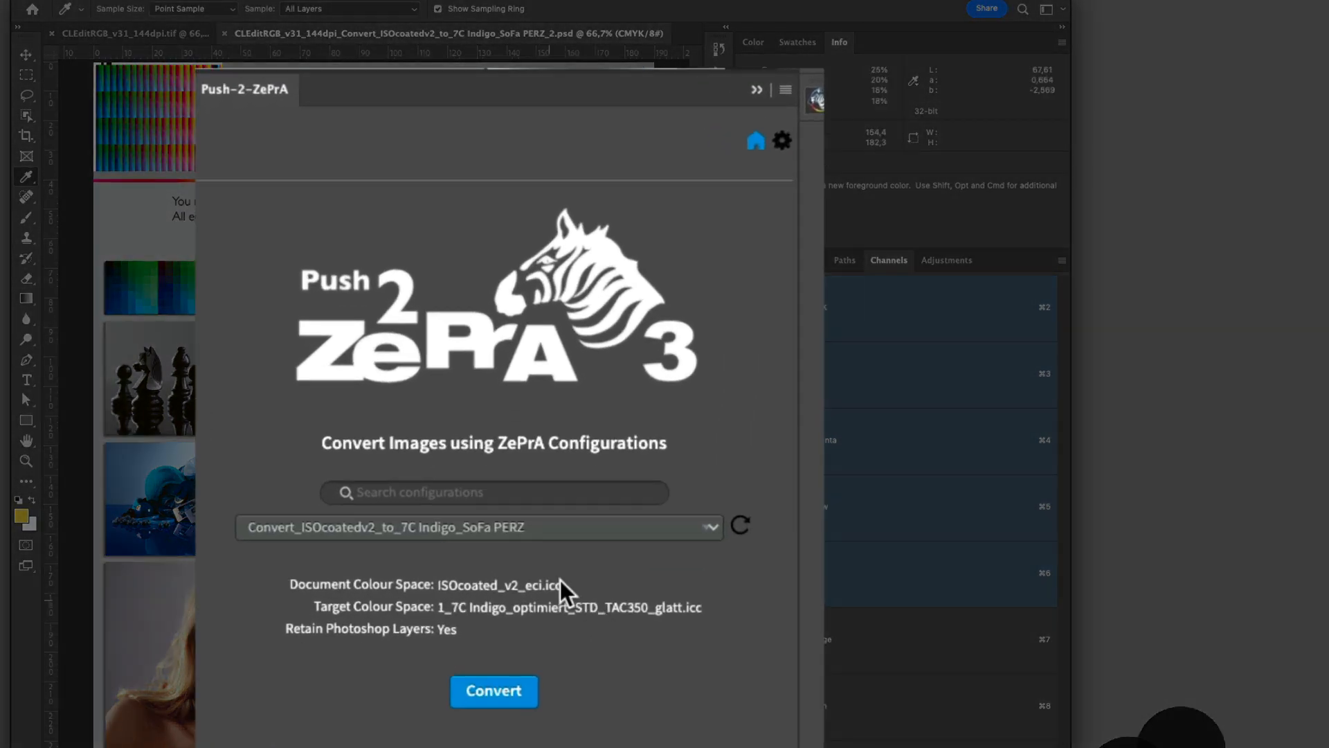
Step: Search Push-2-ZePrA configurations for "New" and pick one from the filtered dropdown
click(493, 492)
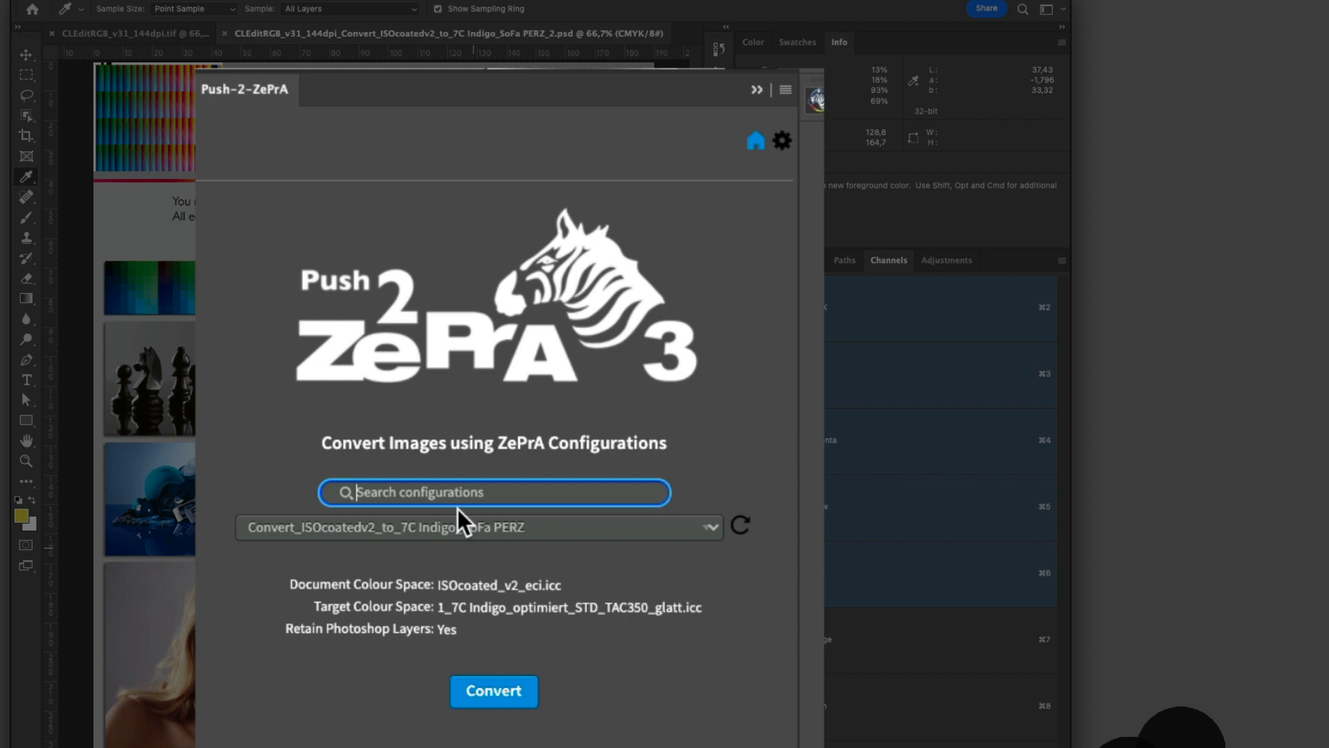
text(New)
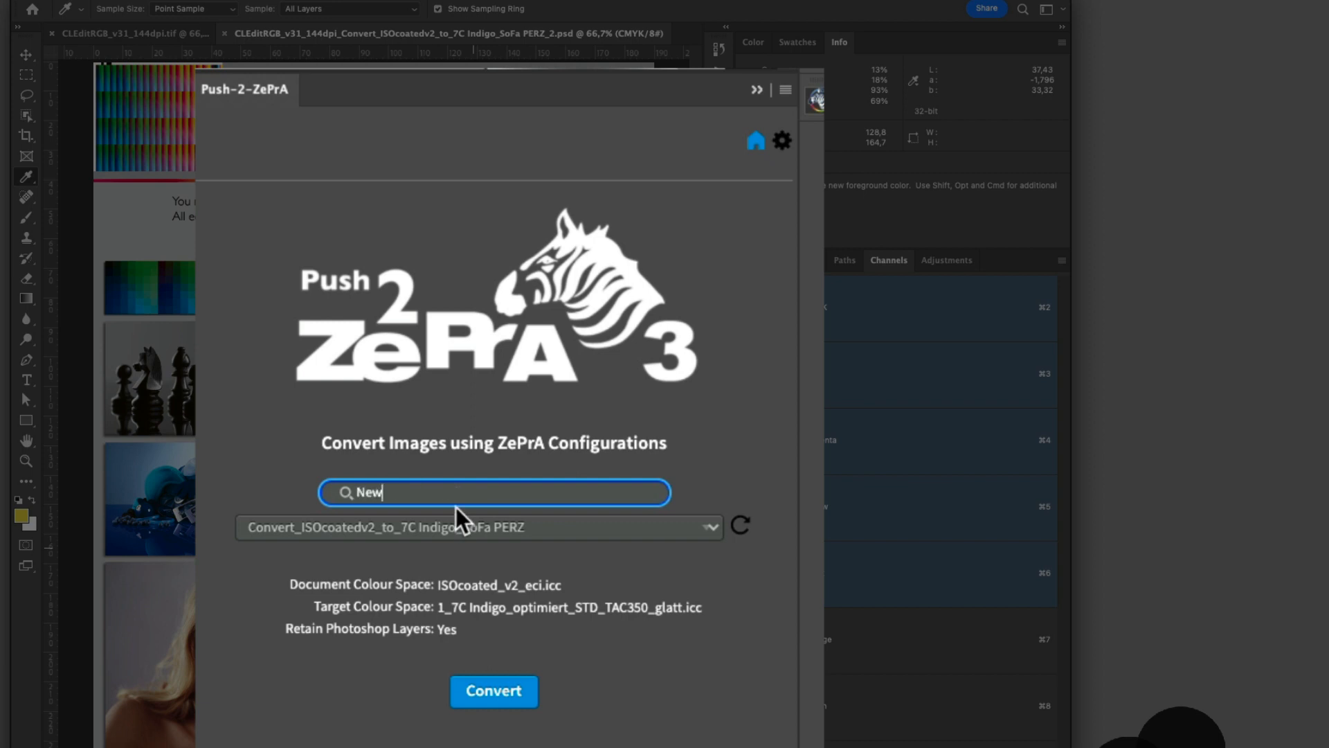
click(709, 526)
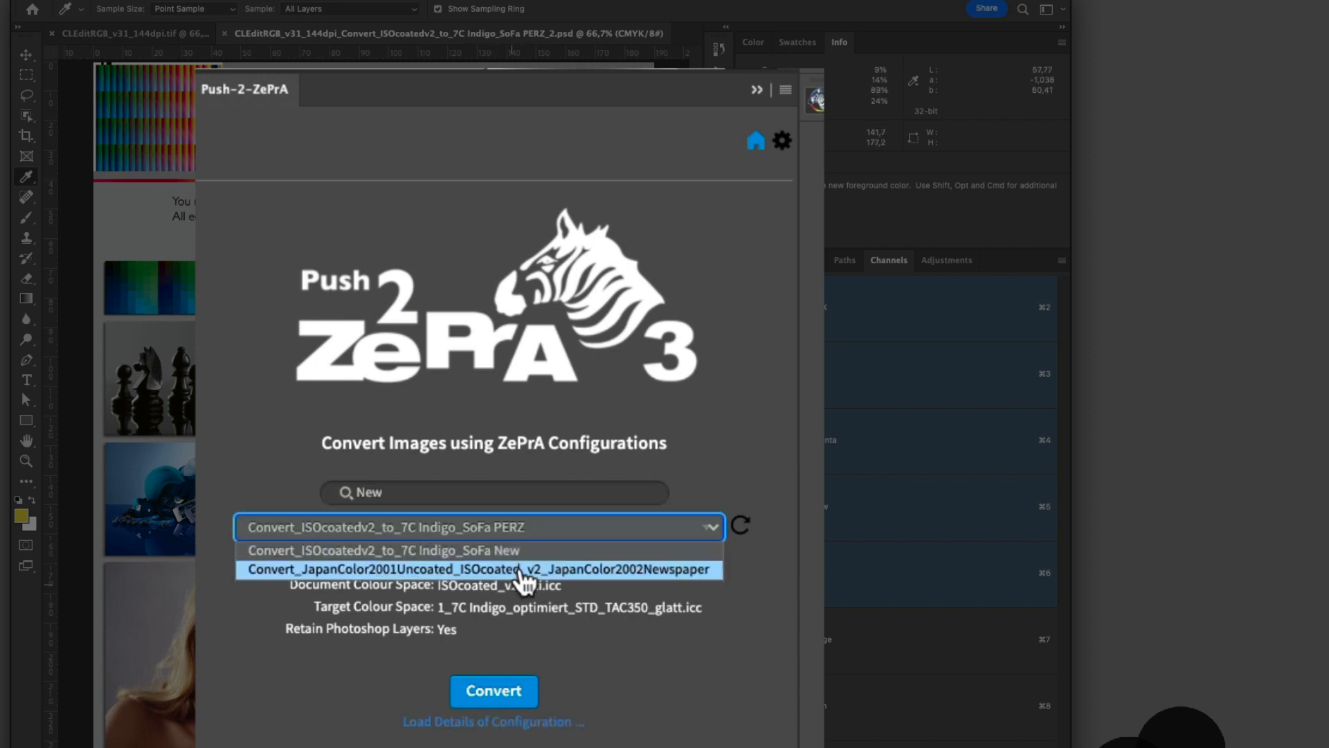
click(383, 549)
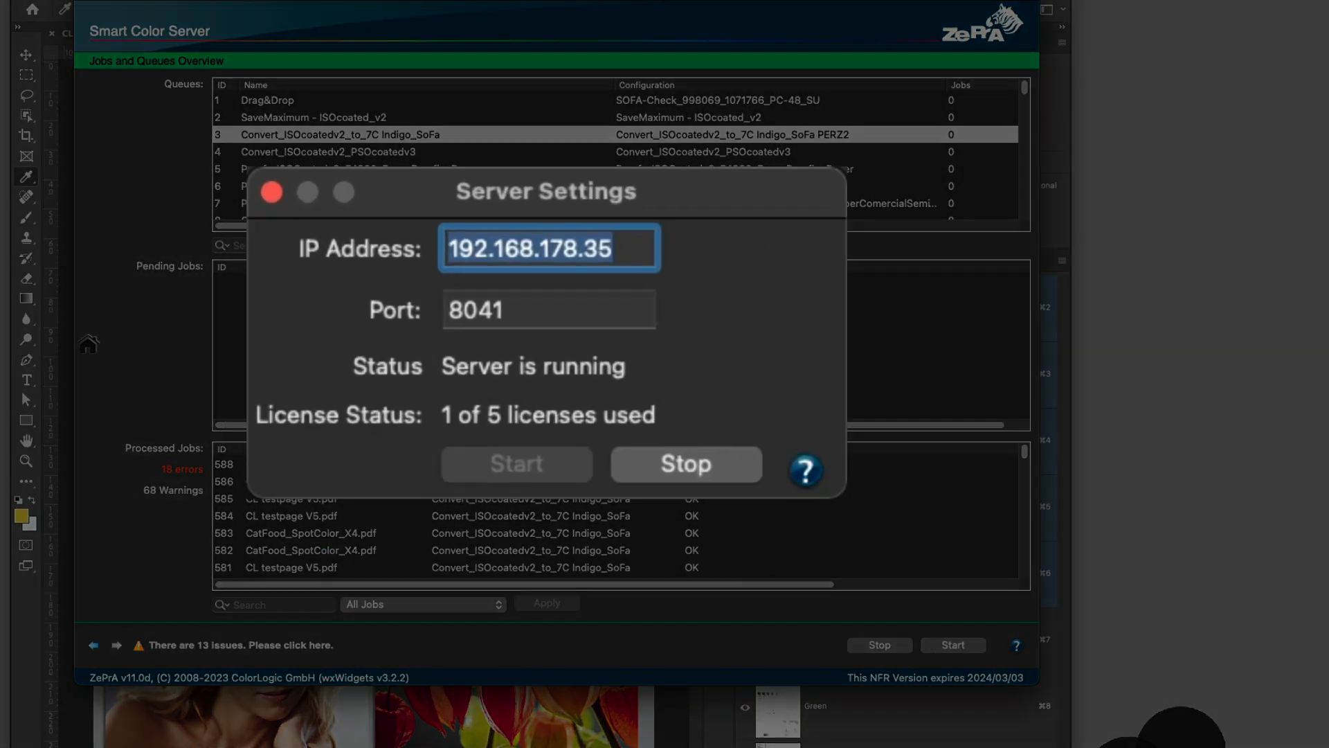
mouse_move(348, 399)
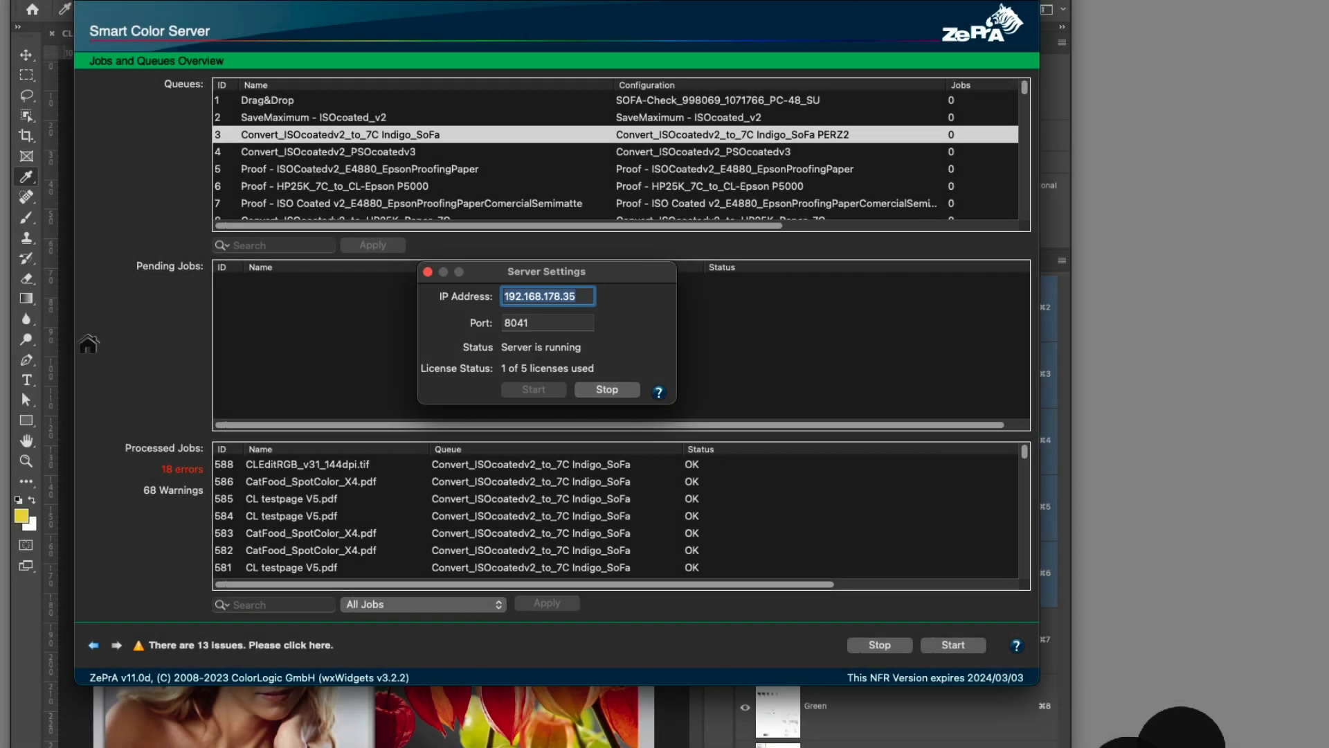
mouse_move(673, 360)
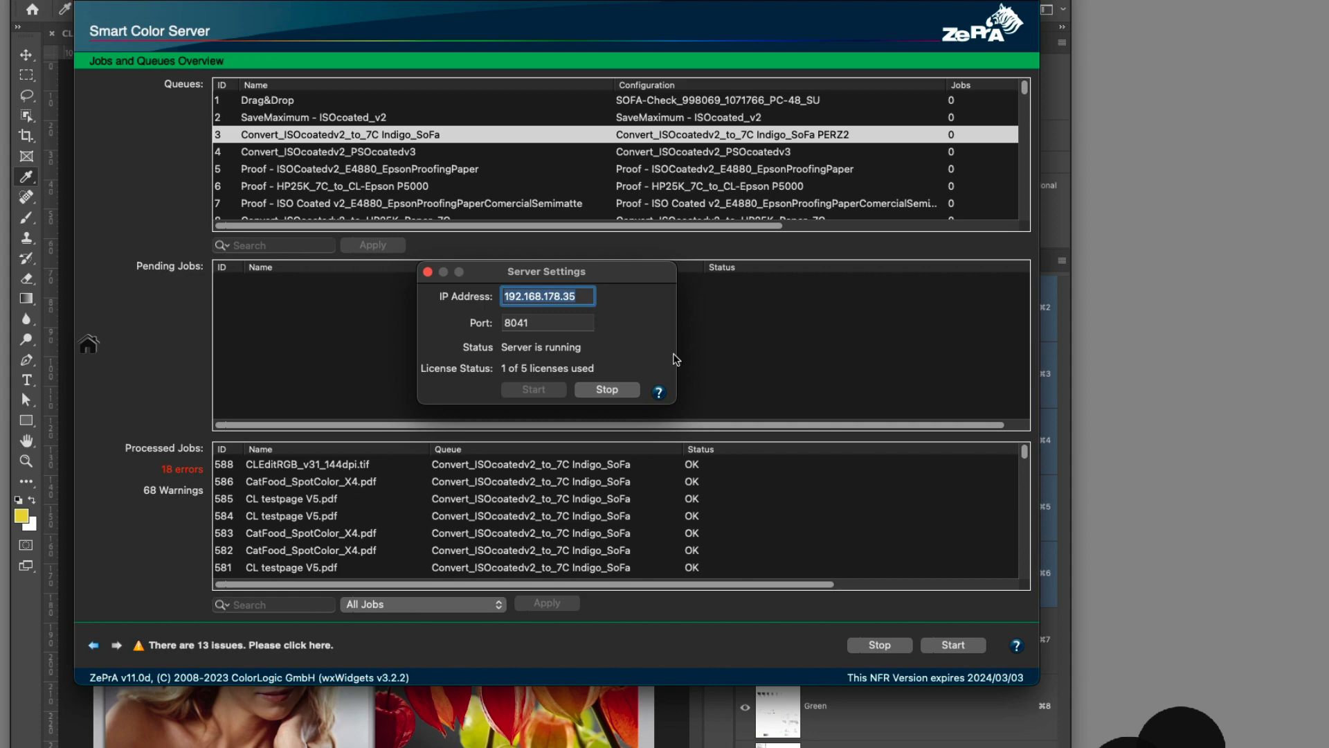